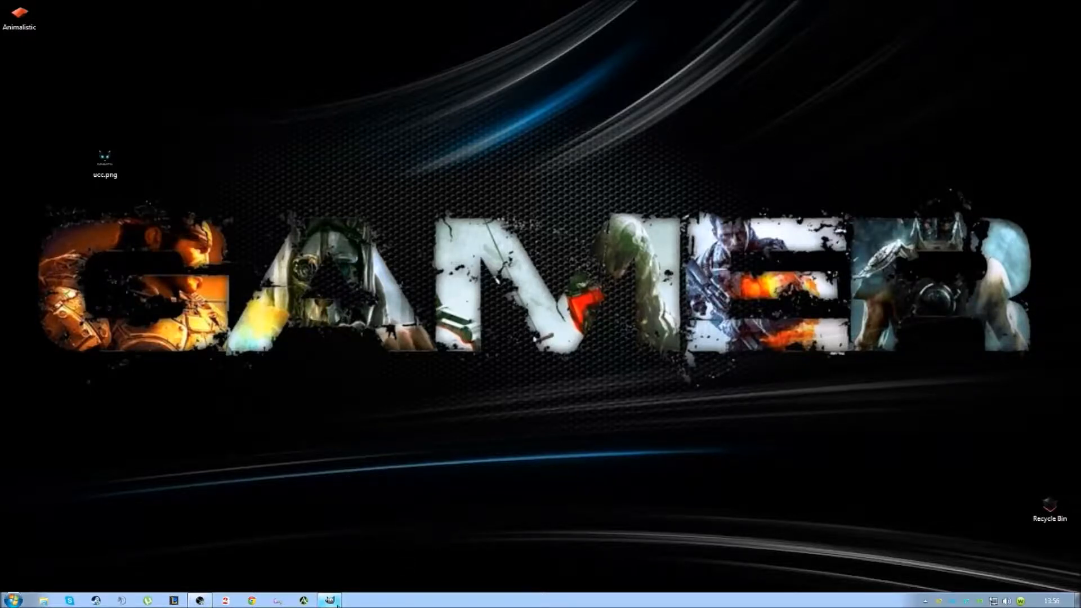
Launch GIMP and create a new 256×256 px image filled with transparency.
{"action": "left_click", "coordinate": [328, 599]}
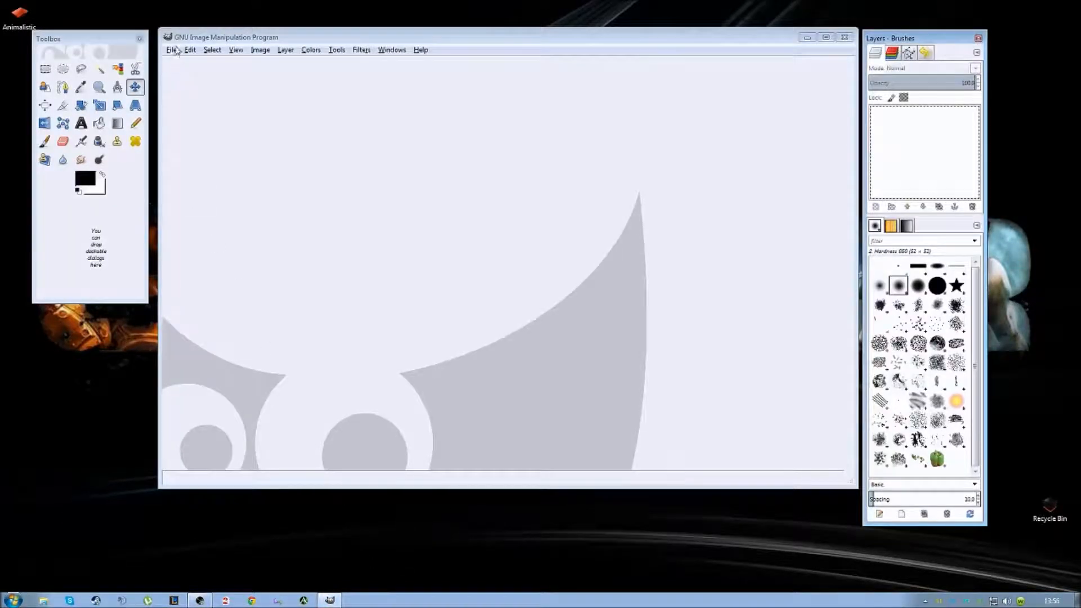
{"action": "left_click", "coordinate": [170, 50]}
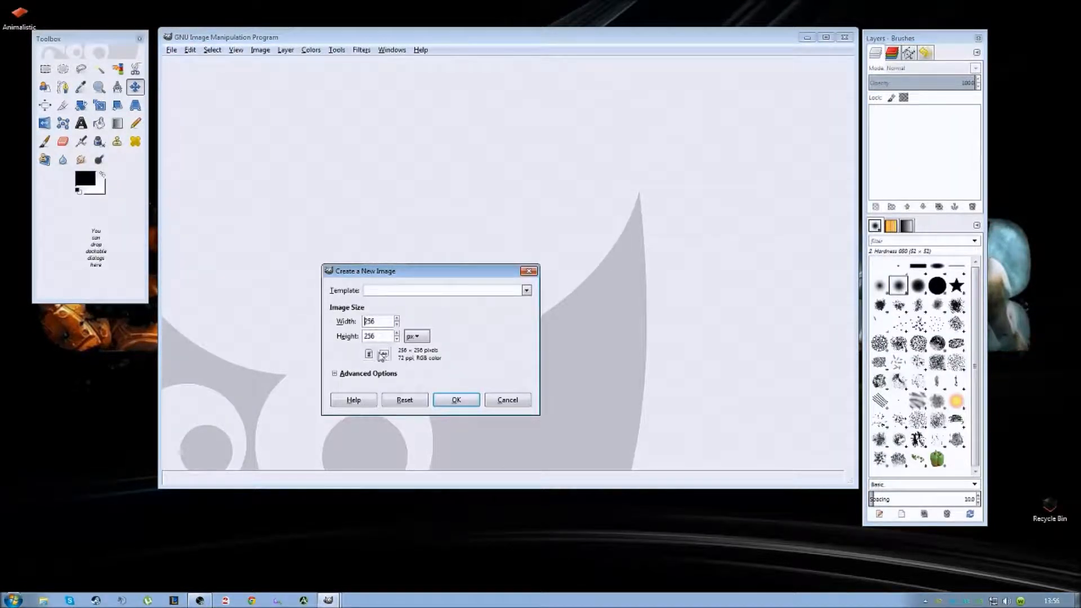
{"action": "left_click", "coordinate": [334, 373]}
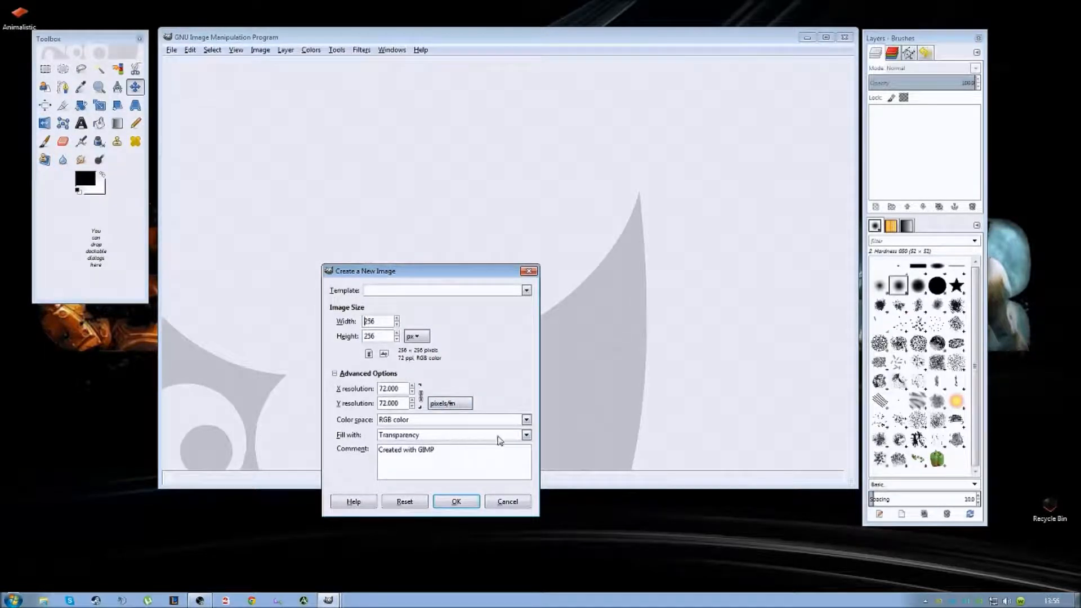
{"action": "left_click", "coordinate": [455, 501]}
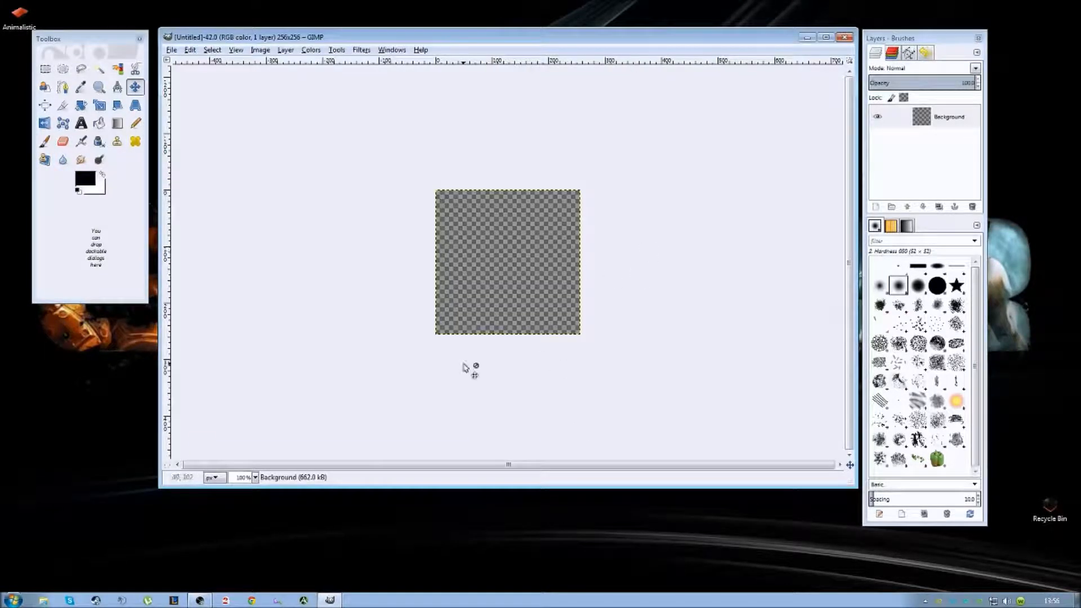
Set the canvas magnification to 200% from the status-bar zoom list.
{"action": "left_click", "coordinate": [254, 477]}
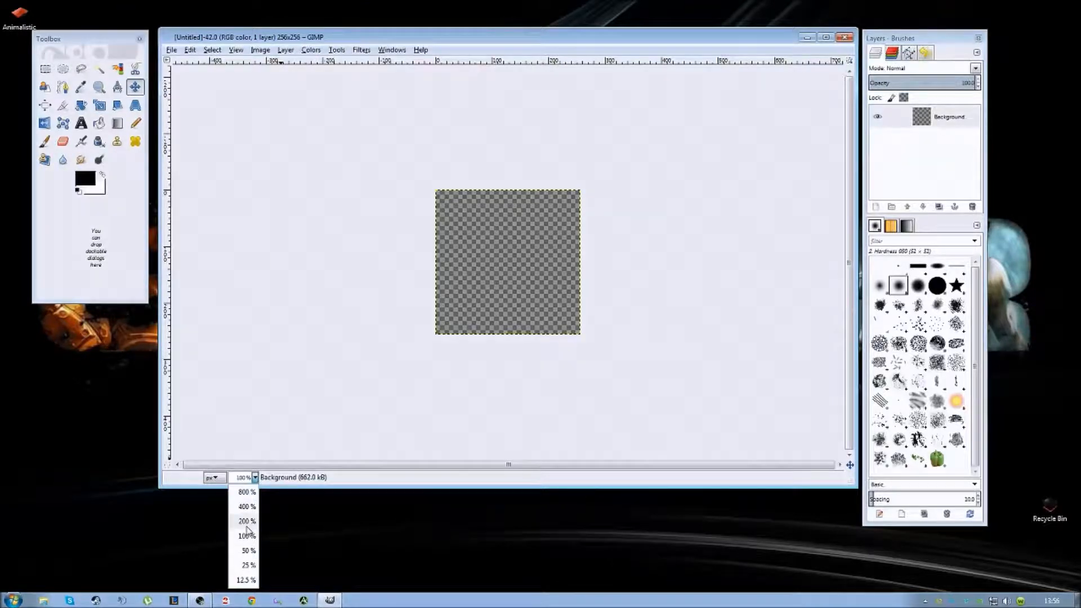
{"action": "left_click", "coordinate": [246, 520]}
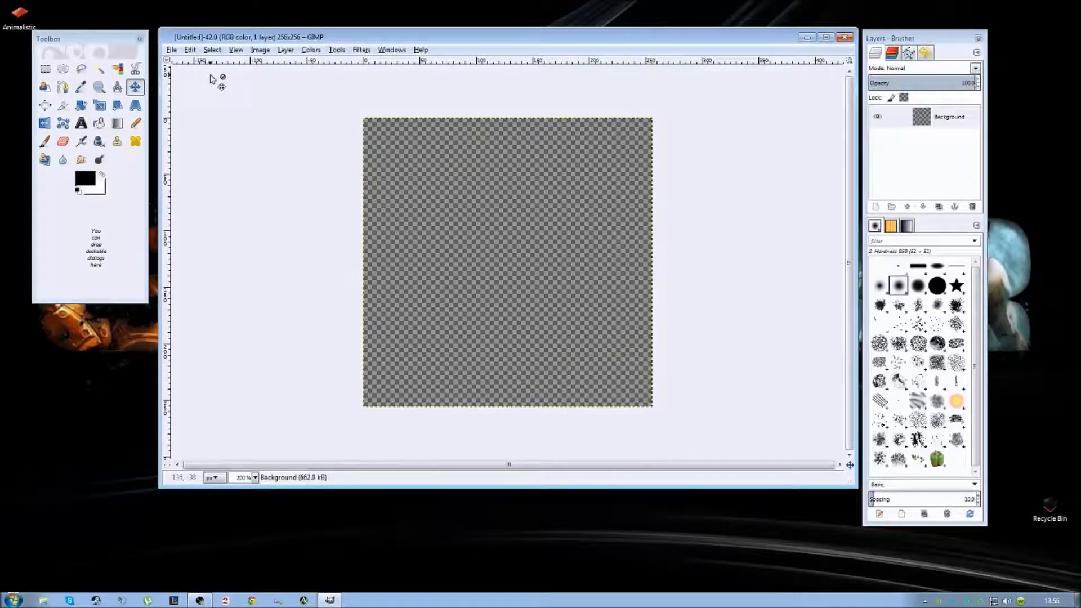
{"action": "mouse_move", "coordinate": [206, 102]}
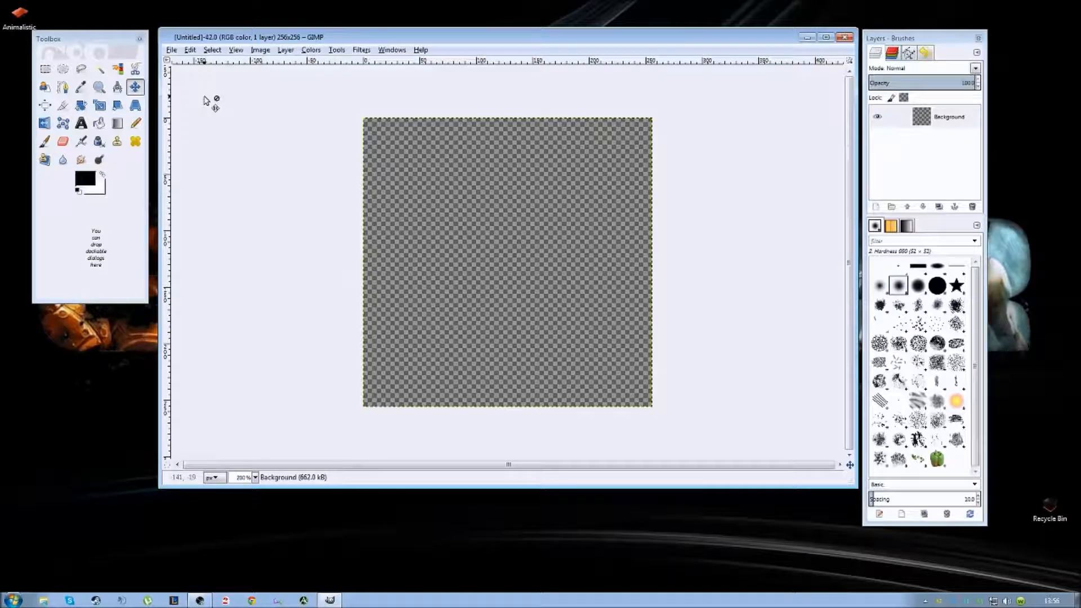
Open Dark Animalistic.png from the Text folder as a new layer.
{"action": "left_click", "coordinate": [171, 49]}
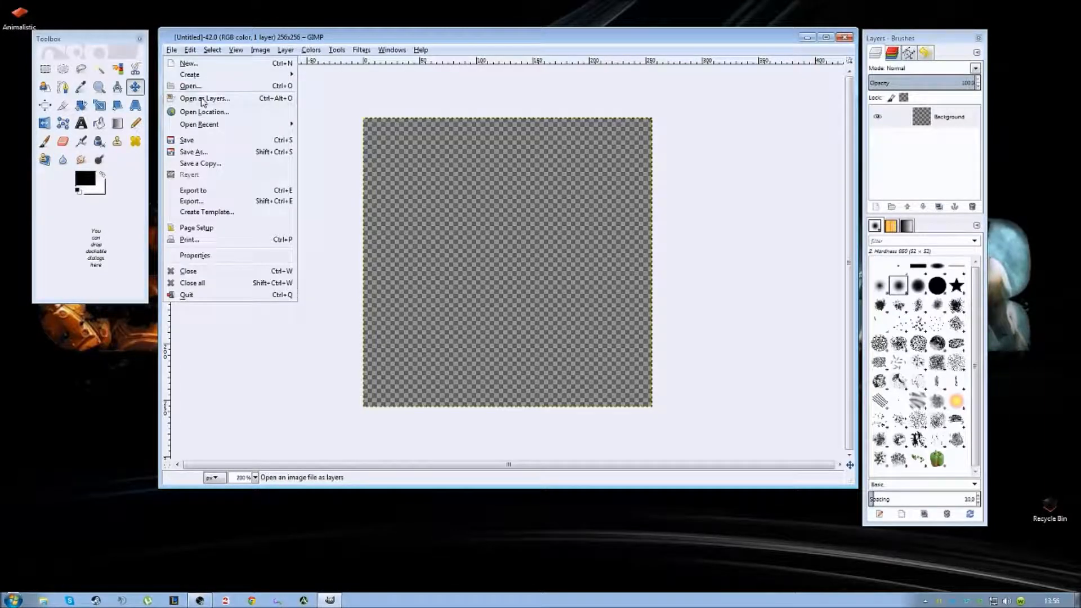
{"action": "left_click", "coordinate": [189, 85]}
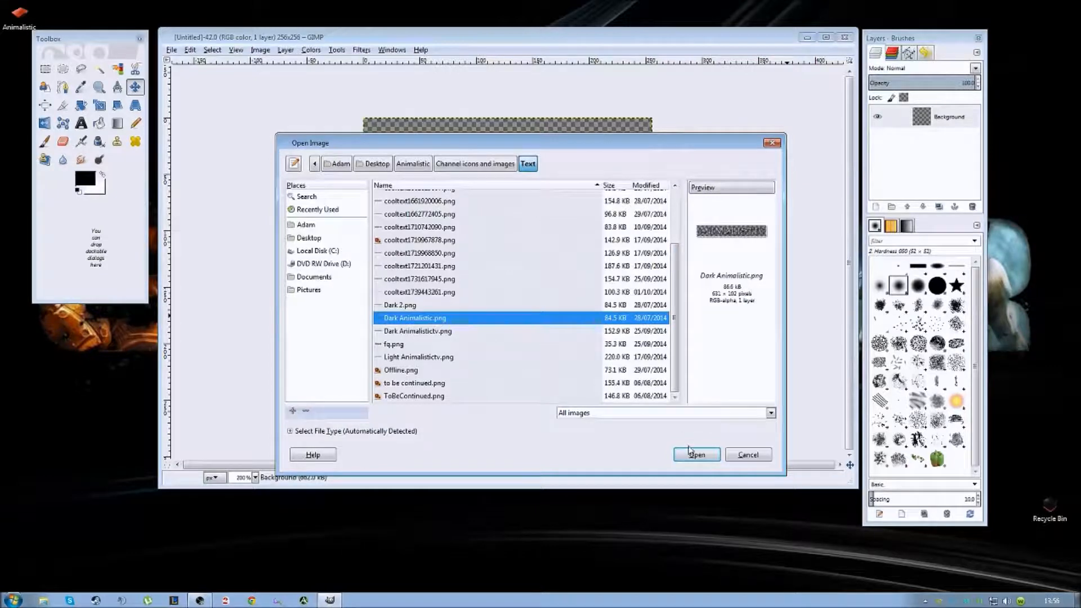
{"action": "left_click", "coordinate": [696, 455]}
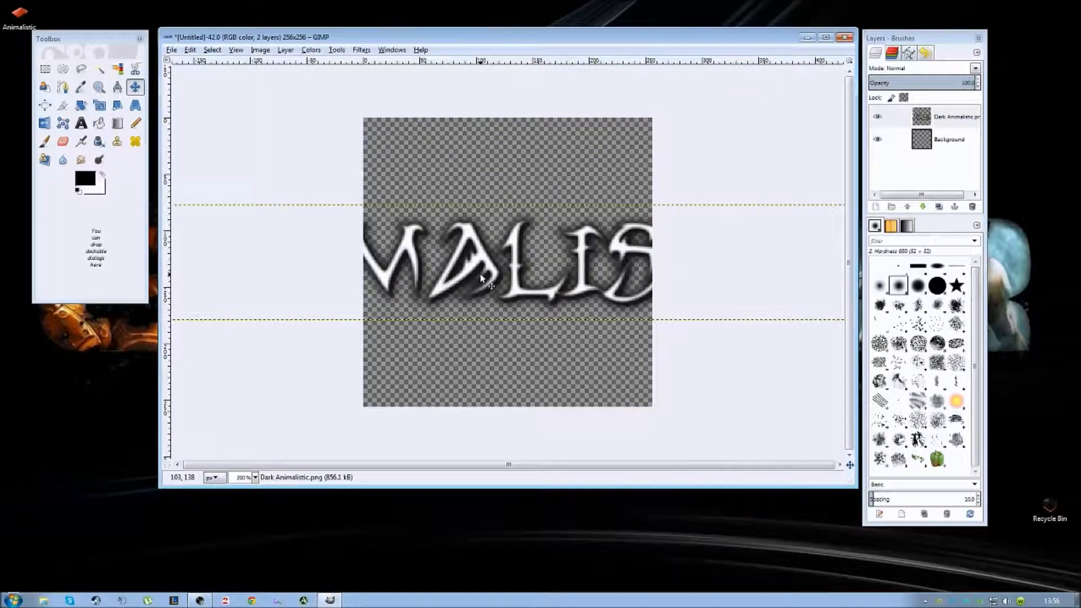
Scale the Dark Animalistic text layer down to 260 px wide.
{"action": "right_click", "coordinate": [480, 270]}
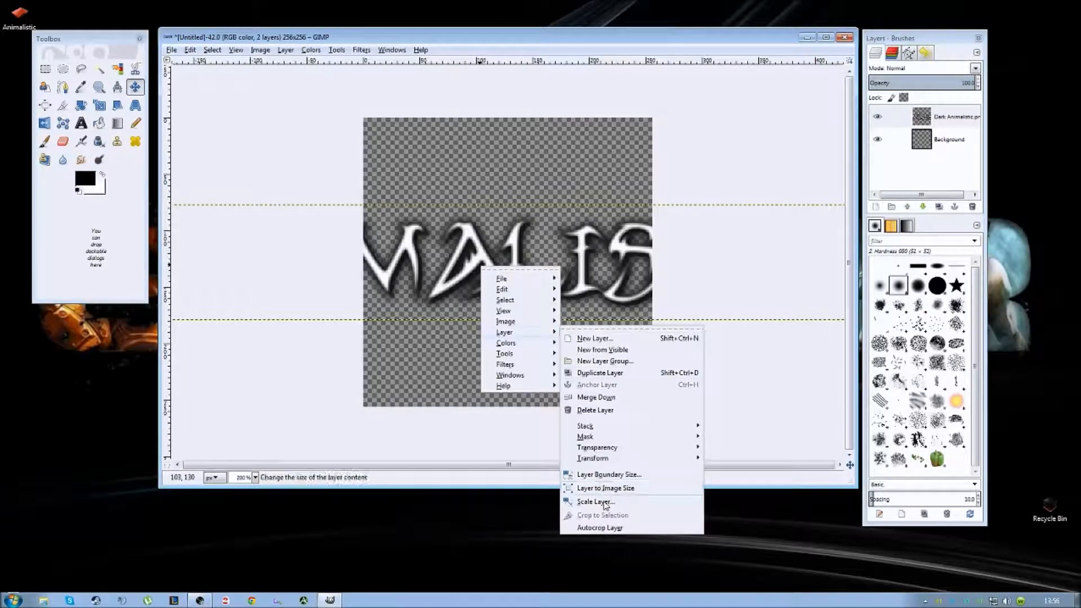
{"action": "left_click", "coordinate": [596, 501]}
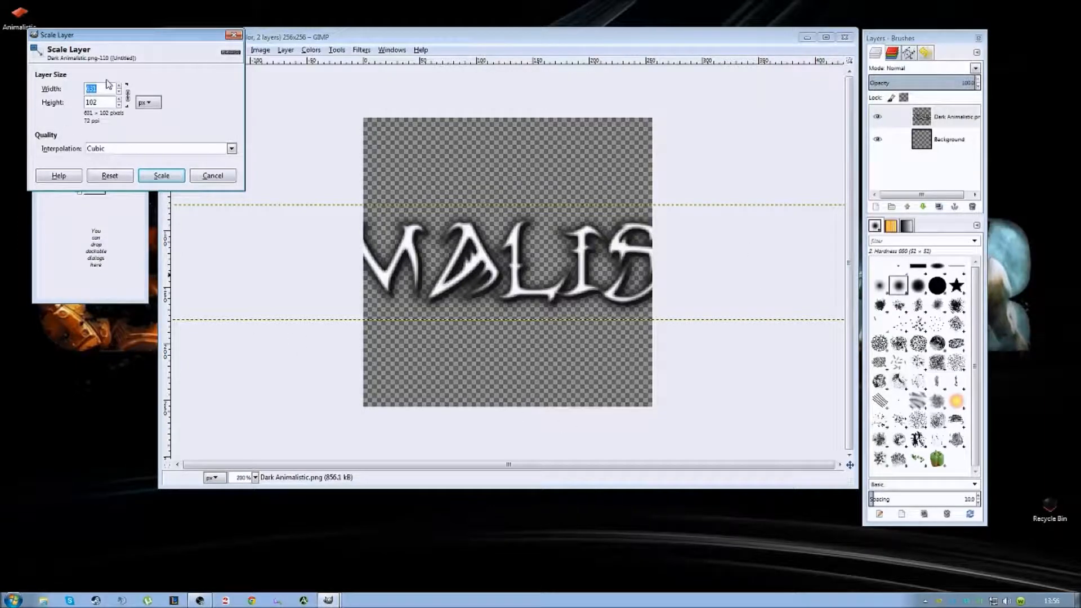
{"action": "left_click", "coordinate": [160, 175]}
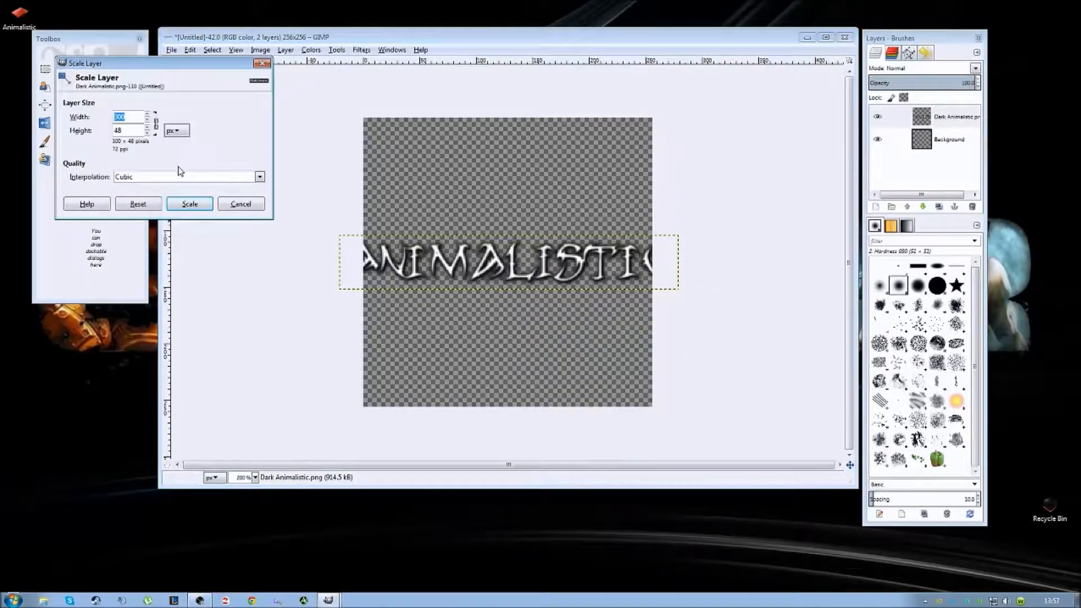
{"action": "type", "text": "260"}
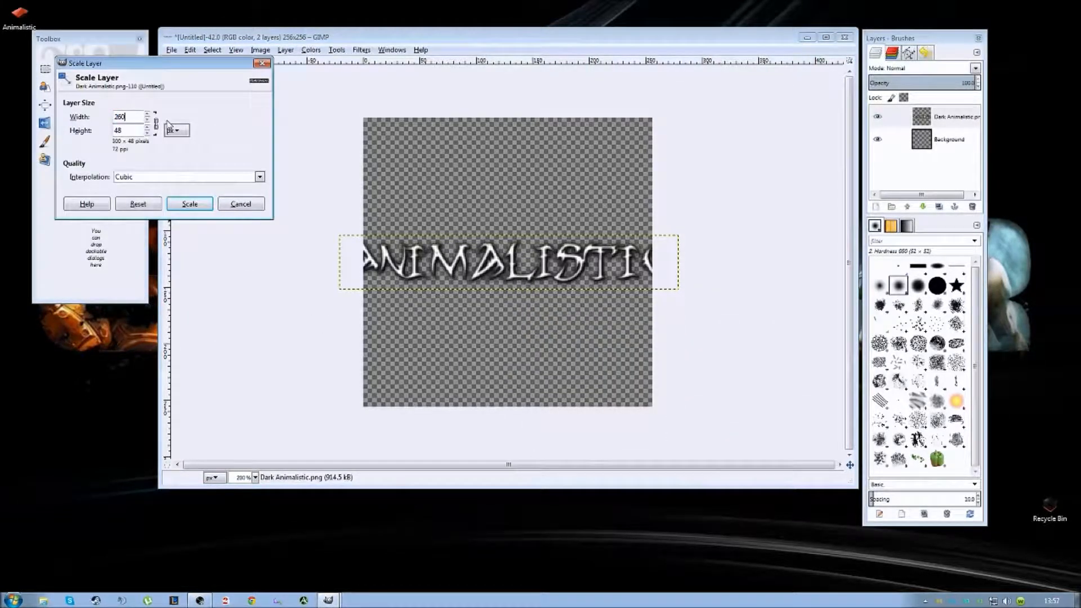
{"action": "left_click", "coordinate": [189, 203]}
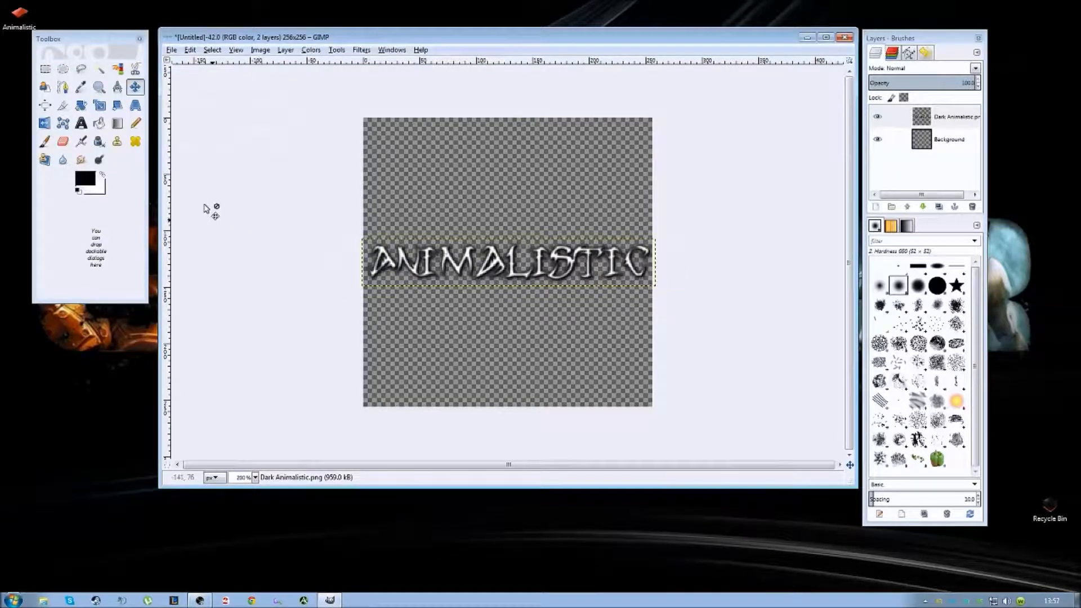
{"action": "left_click", "coordinate": [171, 50]}
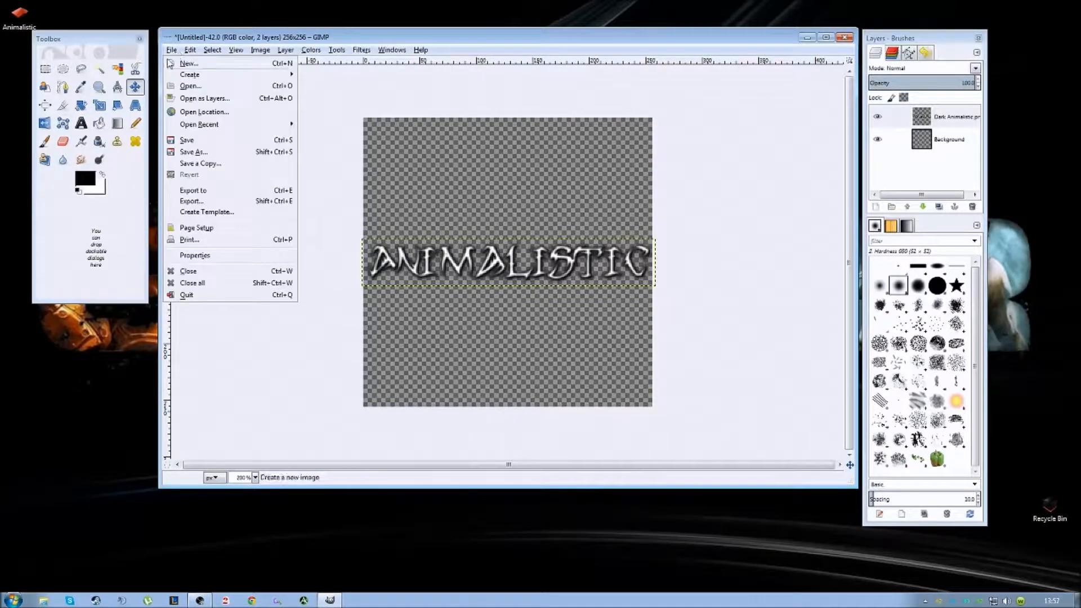
Open glowing eyes silver wolf.png from the Logos folder as a new layer.
{"action": "left_click", "coordinate": [190, 85]}
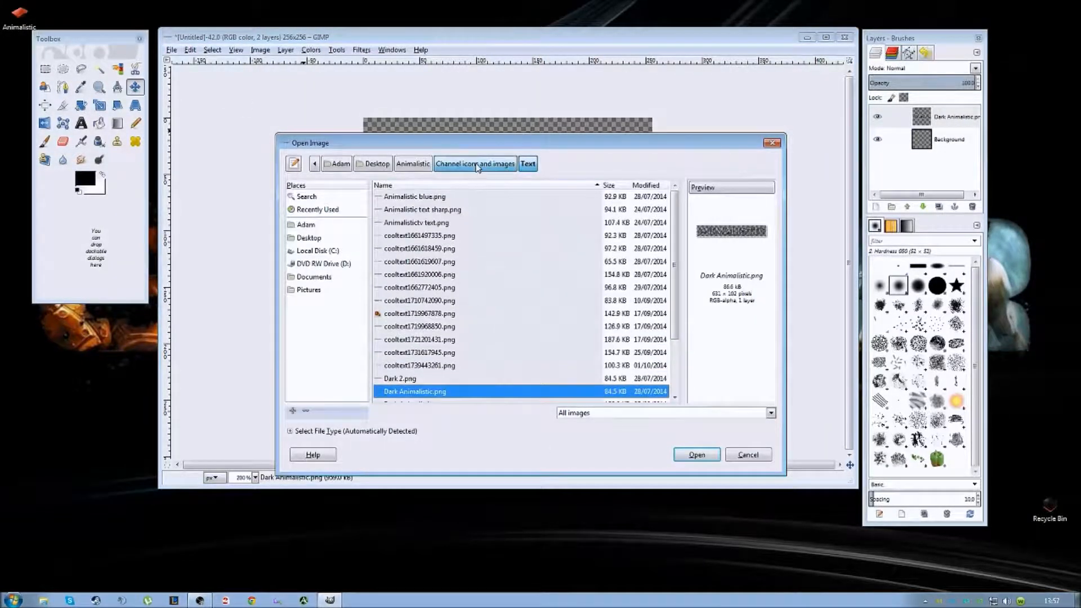
{"action": "left_click", "coordinate": [529, 163]}
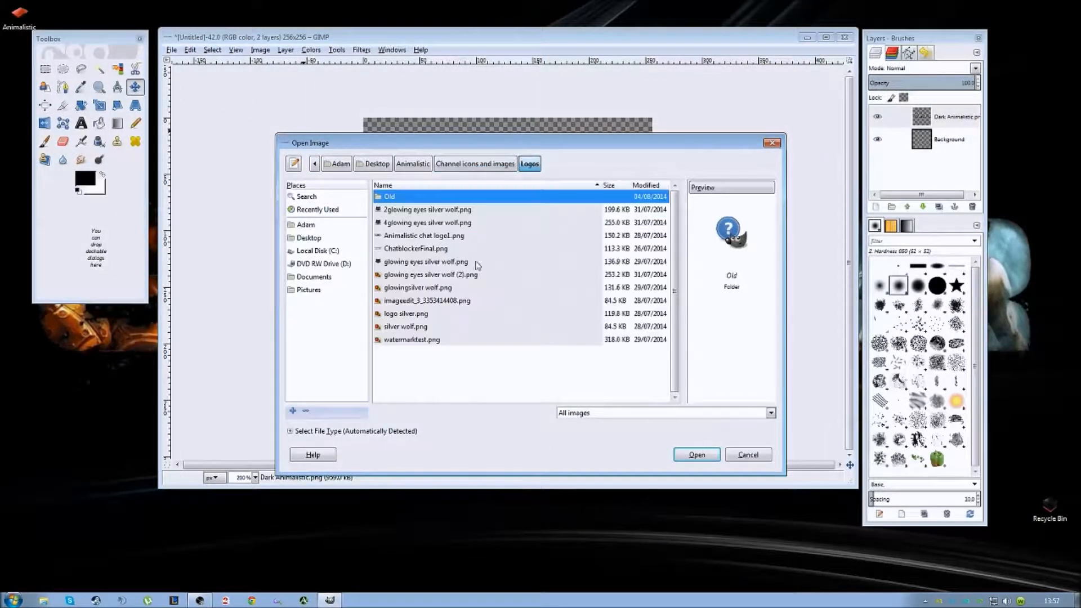
{"action": "left_click", "coordinate": [426, 261]}
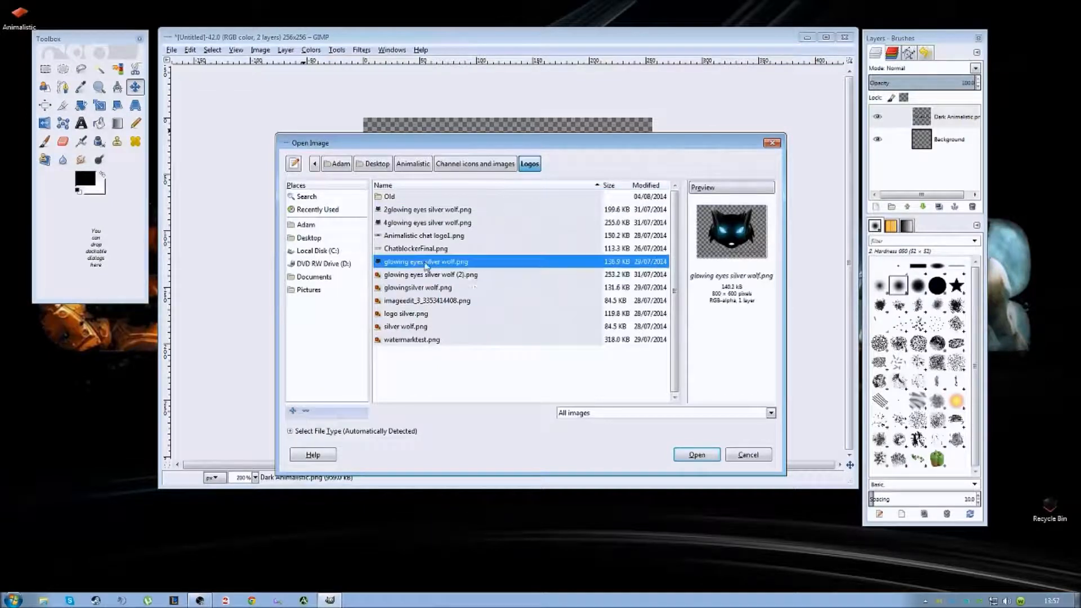
{"action": "left_click", "coordinate": [696, 455]}
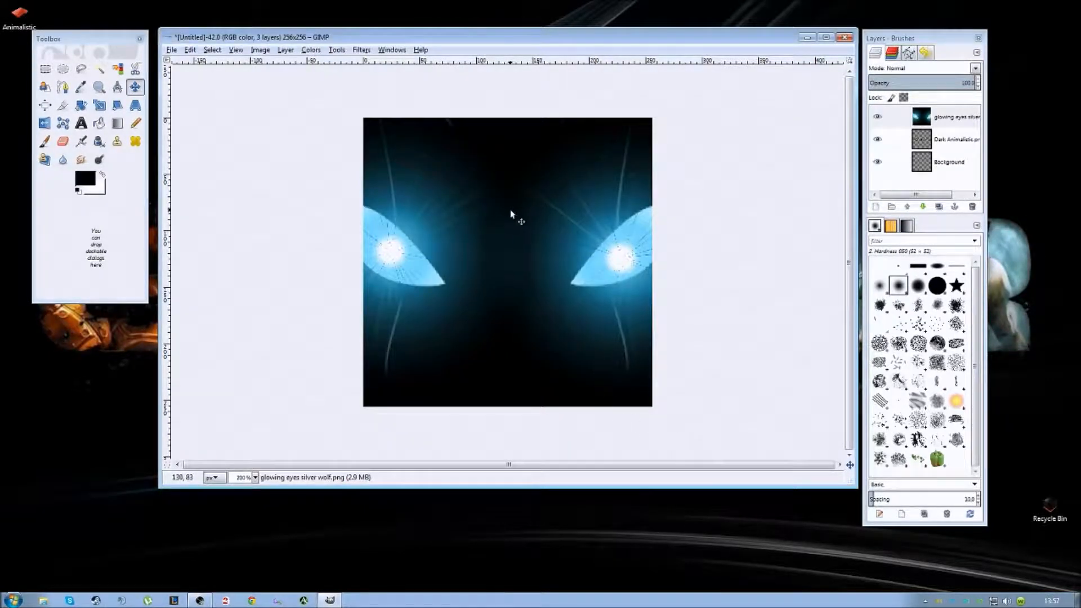
Scale the wolf layer to 300 px wide with the aspect chain linked.
{"action": "right_click", "coordinate": [510, 214]}
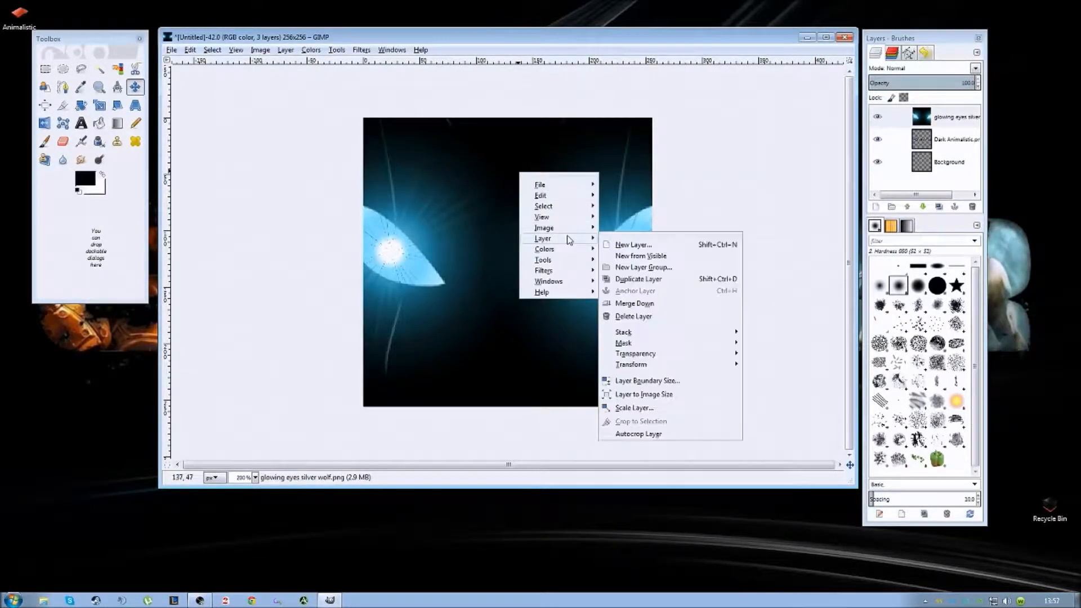
{"action": "left_click", "coordinate": [634, 408]}
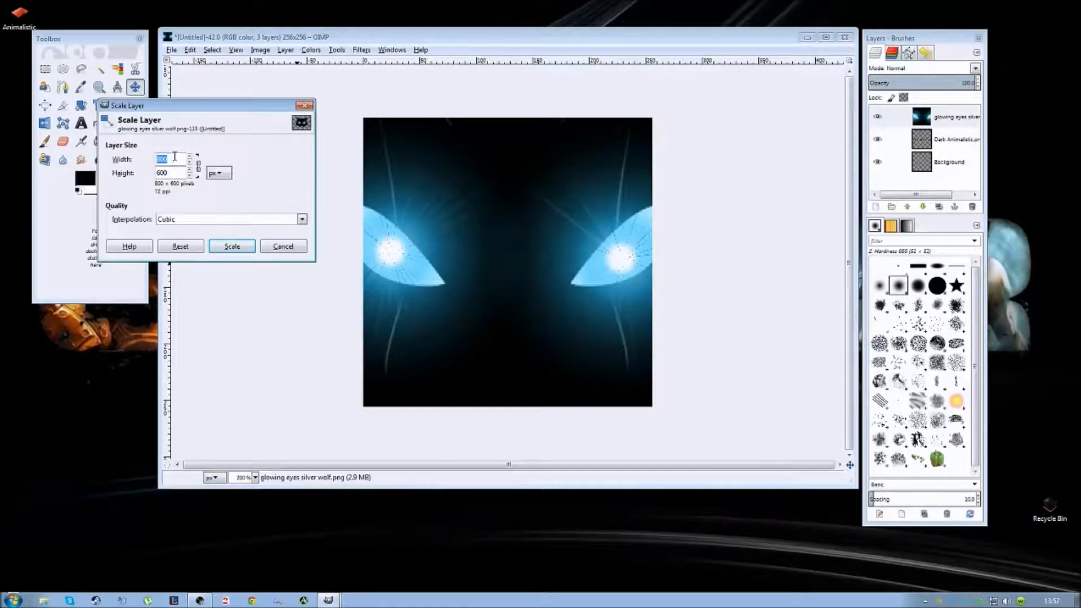
{"action": "type", "text": "300"}
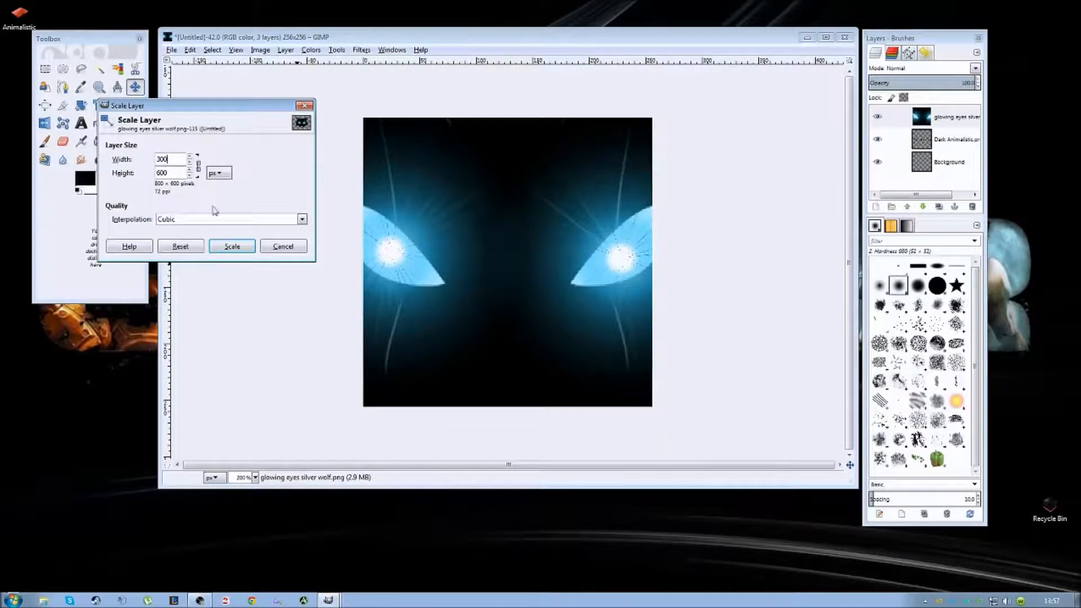
{"action": "left_click", "coordinate": [231, 246]}
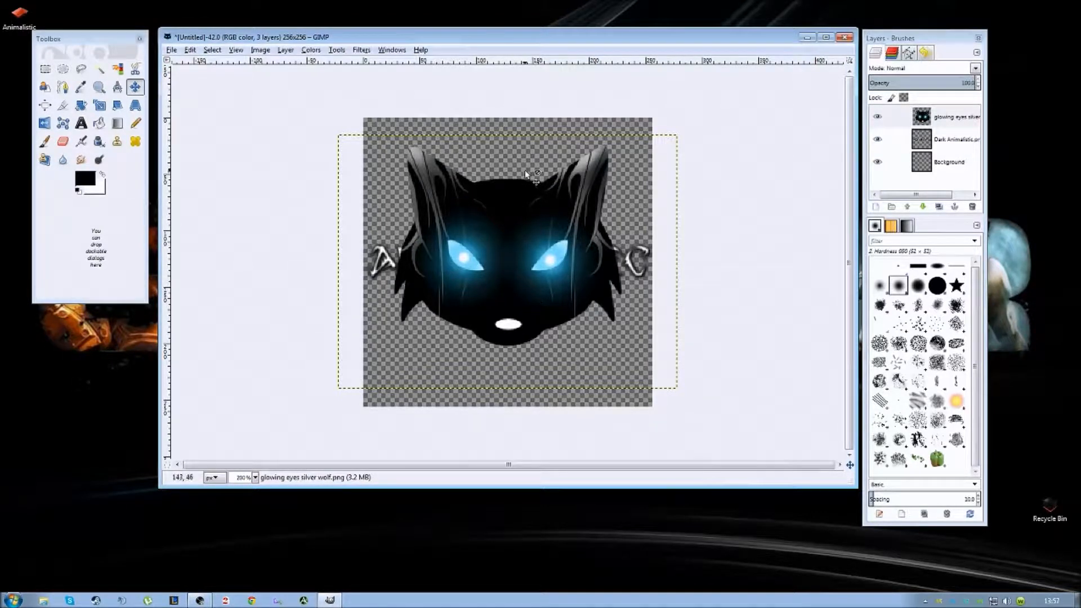
Select the ANIMALISTIC text layer and drag it up just beneath the wolf head.
{"action": "left_click", "coordinate": [337, 50]}
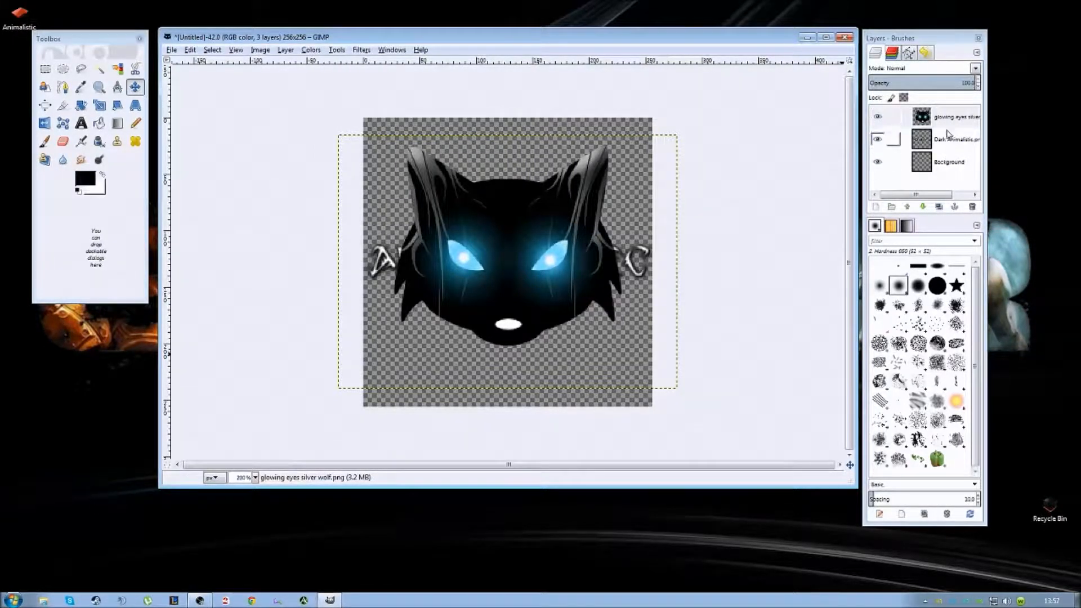
{"action": "left_click", "coordinate": [955, 138]}
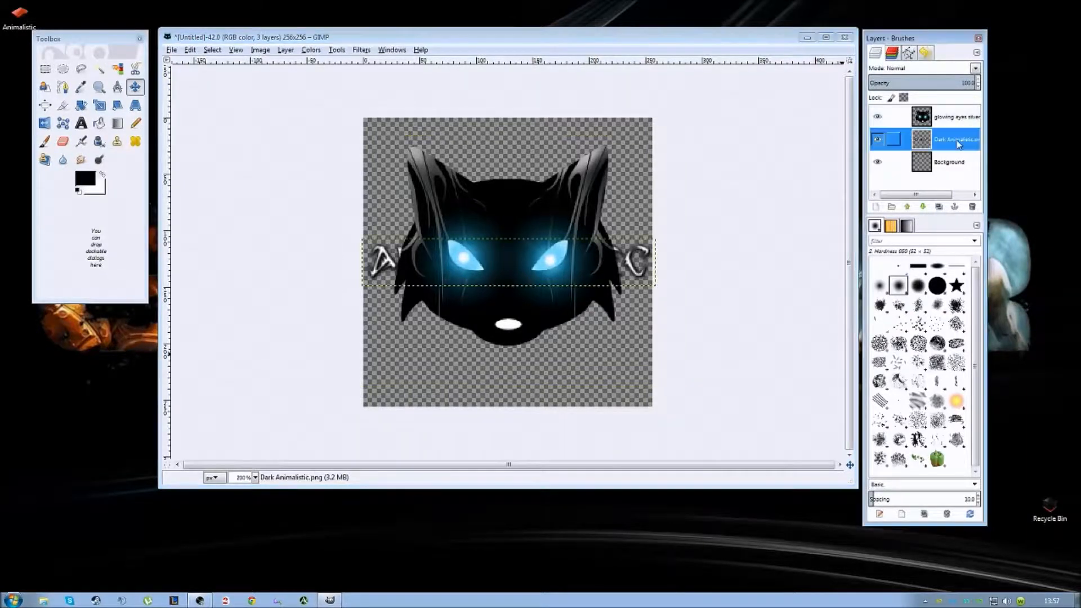
{"action": "left_click_drag", "start_coordinate": [507, 265], "coordinate": [507, 355]}
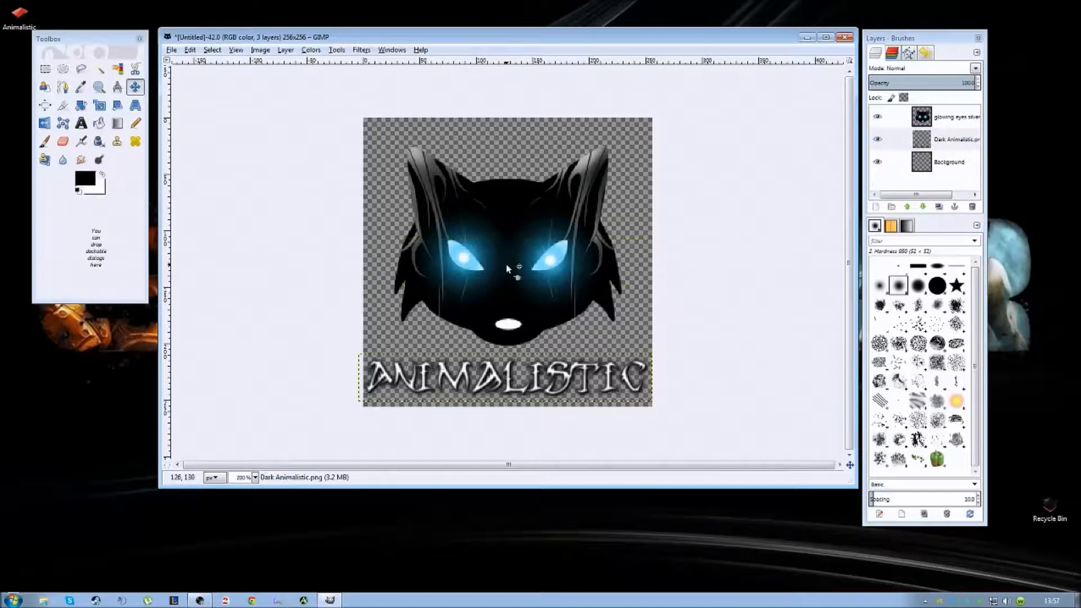
{"action": "left_click_drag", "start_coordinate": [507, 269], "coordinate": [509, 234]}
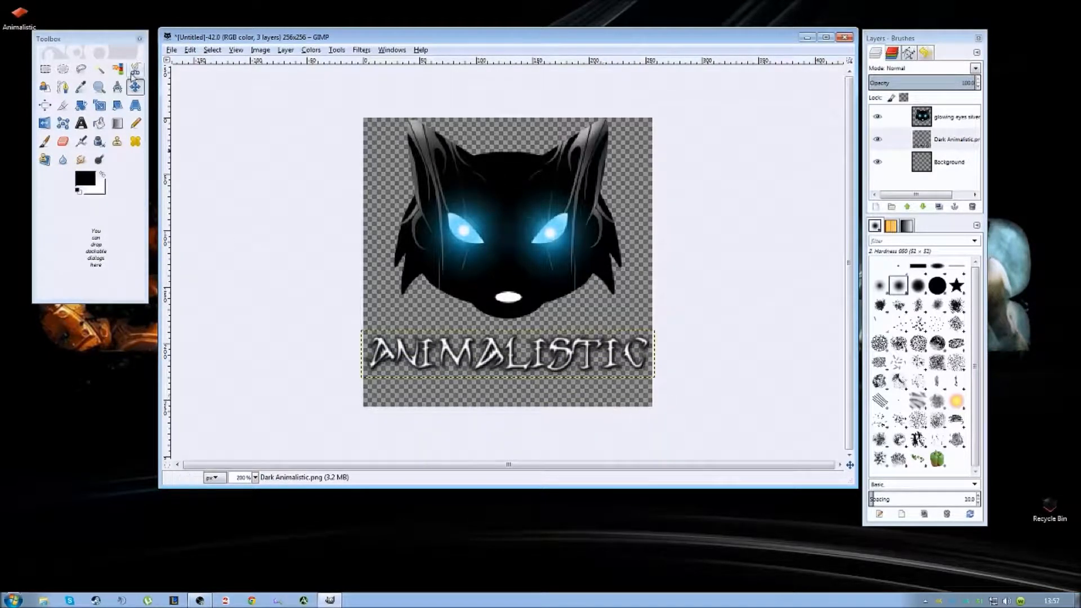
Export the crest as ucc.png on the Desktop, replacing the existing file.
{"action": "left_click", "coordinate": [171, 50]}
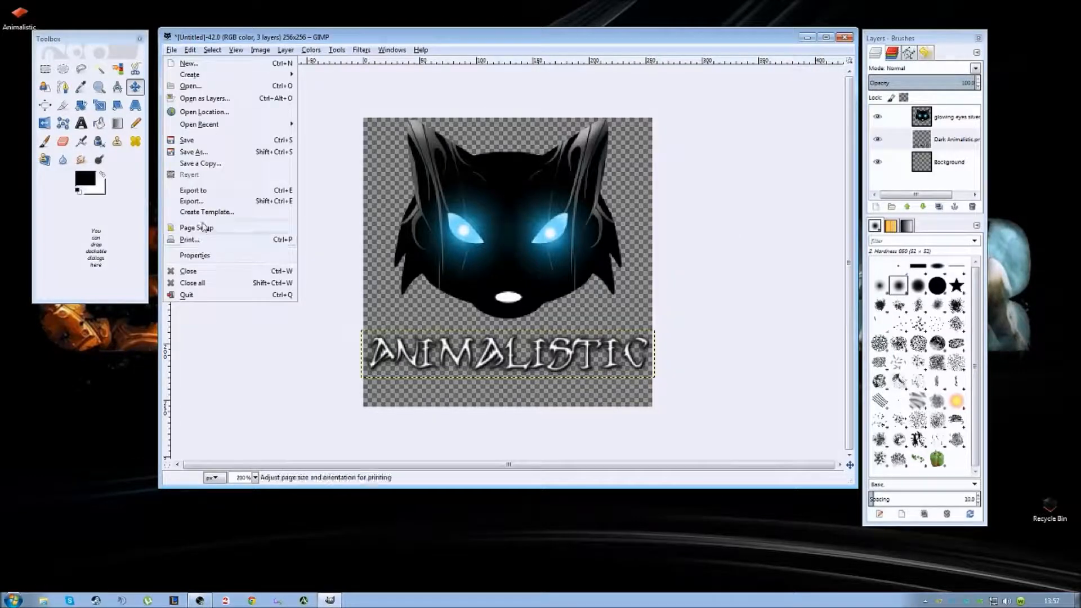
{"action": "left_click", "coordinate": [190, 200]}
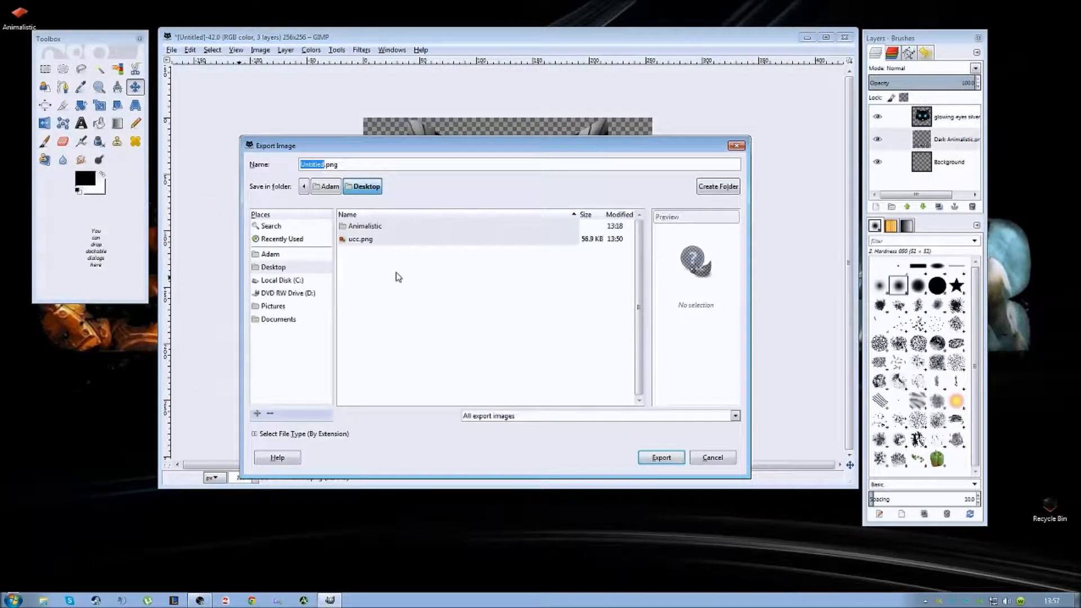
{"action": "mouse_move", "coordinate": [407, 239]}
{"action": "type", "text": "ucc"}
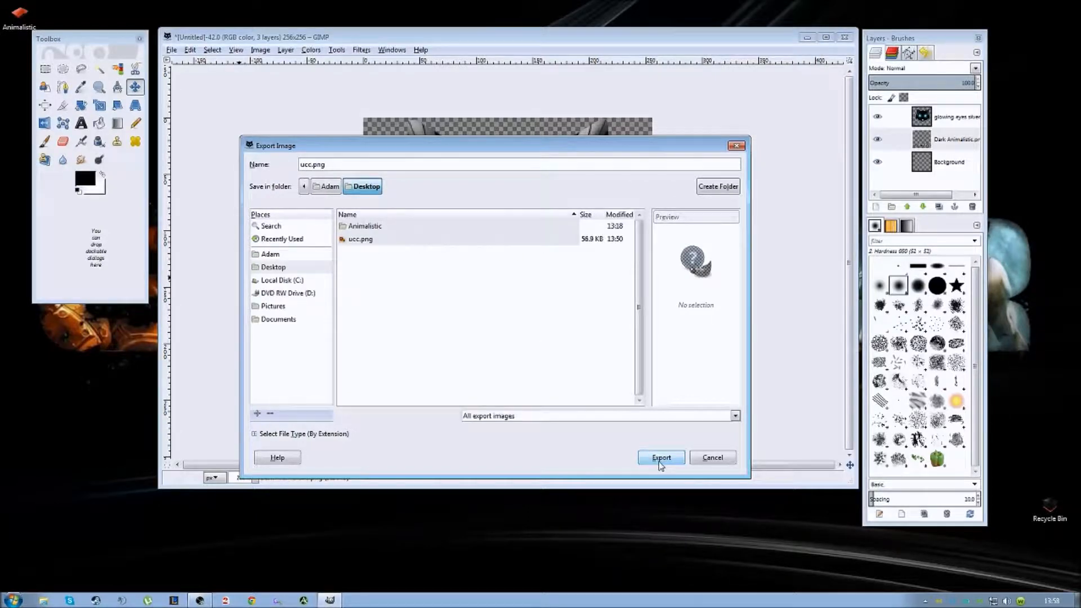
{"action": "left_click", "coordinate": [660, 457]}
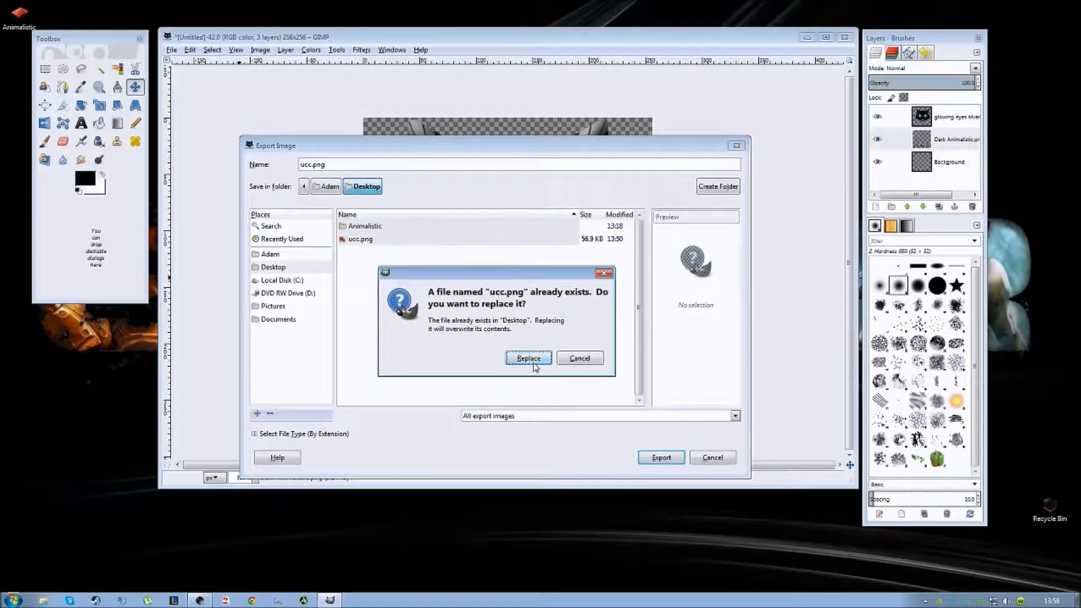
{"action": "left_click", "coordinate": [528, 358]}
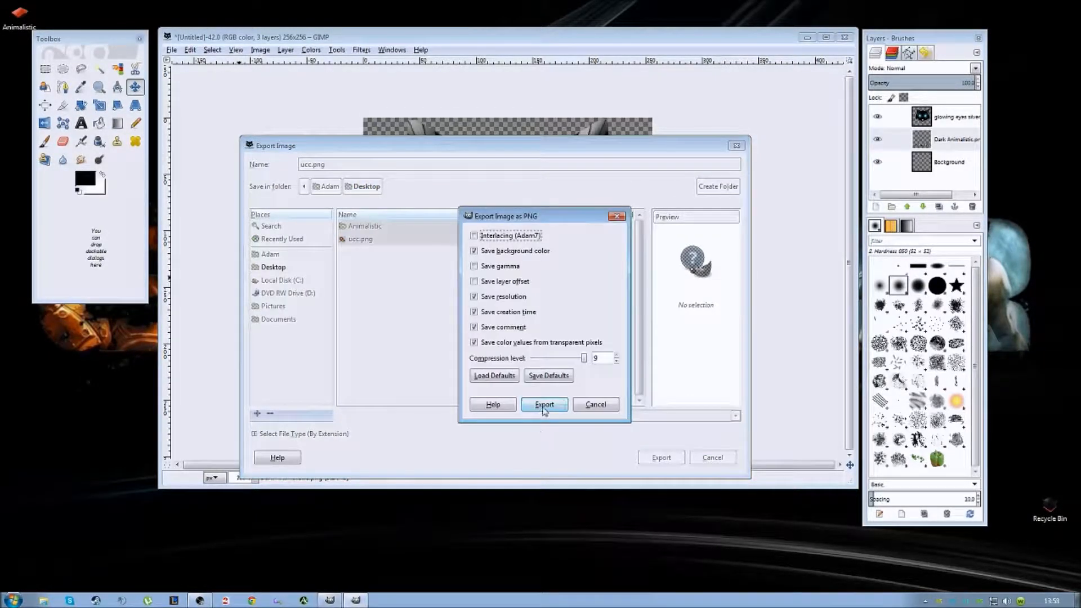
{"action": "left_click", "coordinate": [543, 405]}
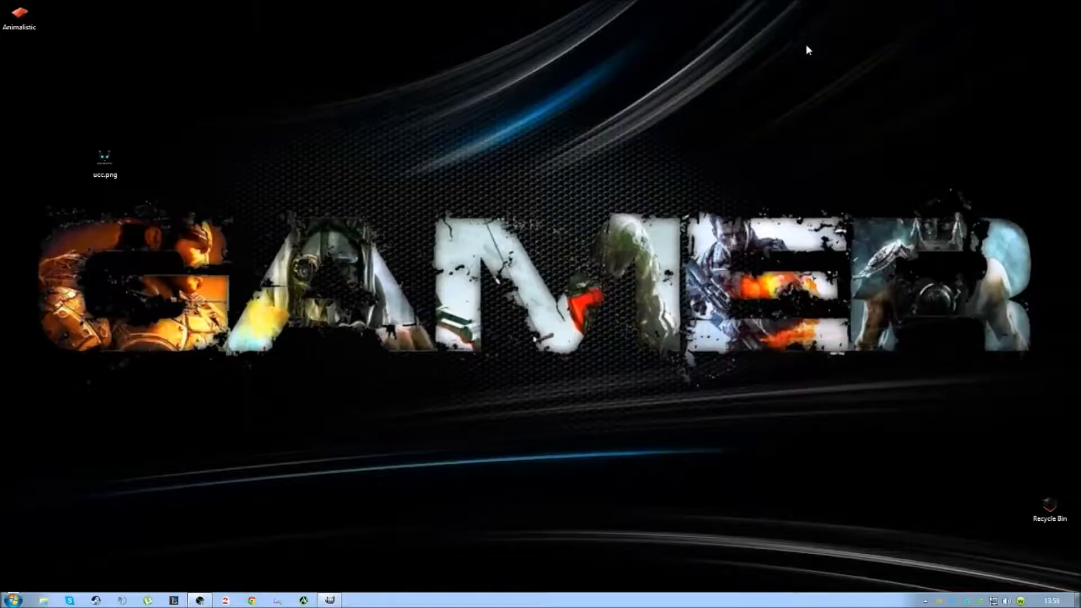
{"action": "double_click", "coordinate": [105, 157]}
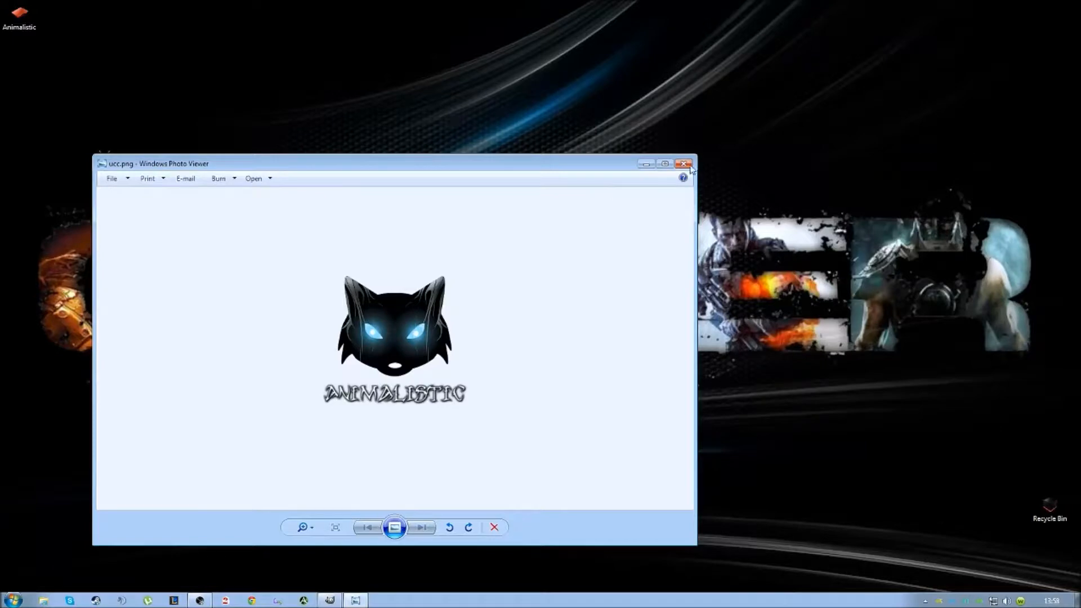
{"action": "left_click", "coordinate": [683, 163]}
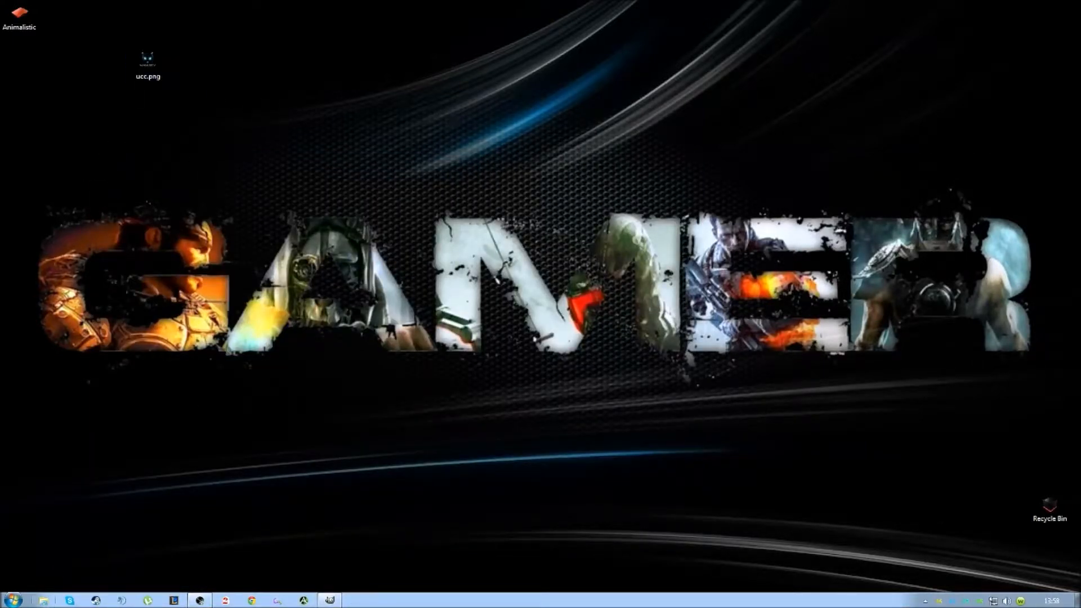
Open Documents > ArcheAge > UCC and move ucc.png in, keeping both files.
{"action": "left_click", "coordinate": [43, 599]}
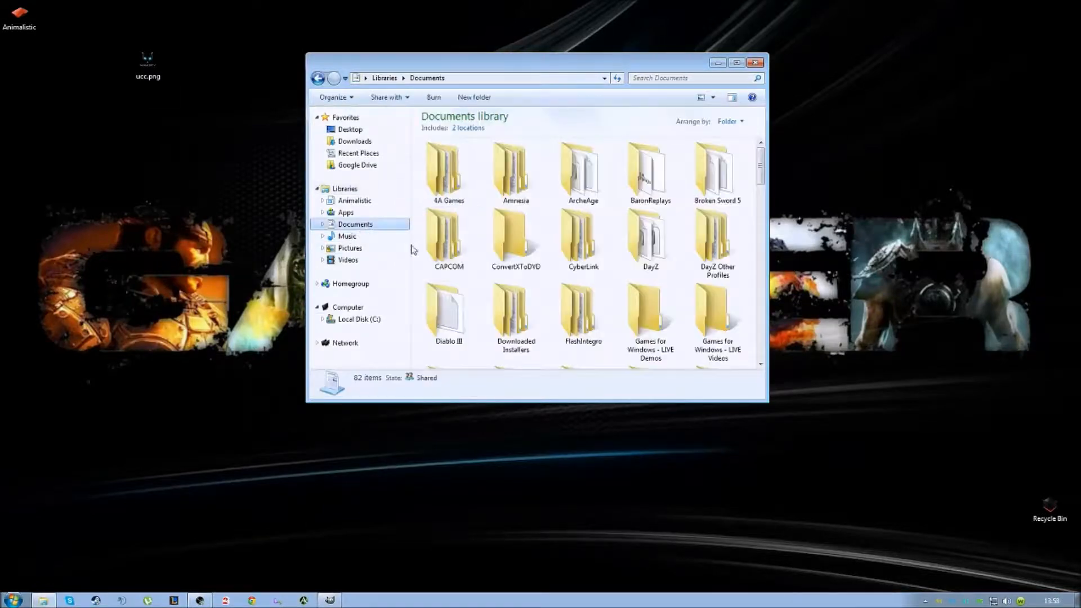
{"action": "double_click", "coordinate": [581, 166]}
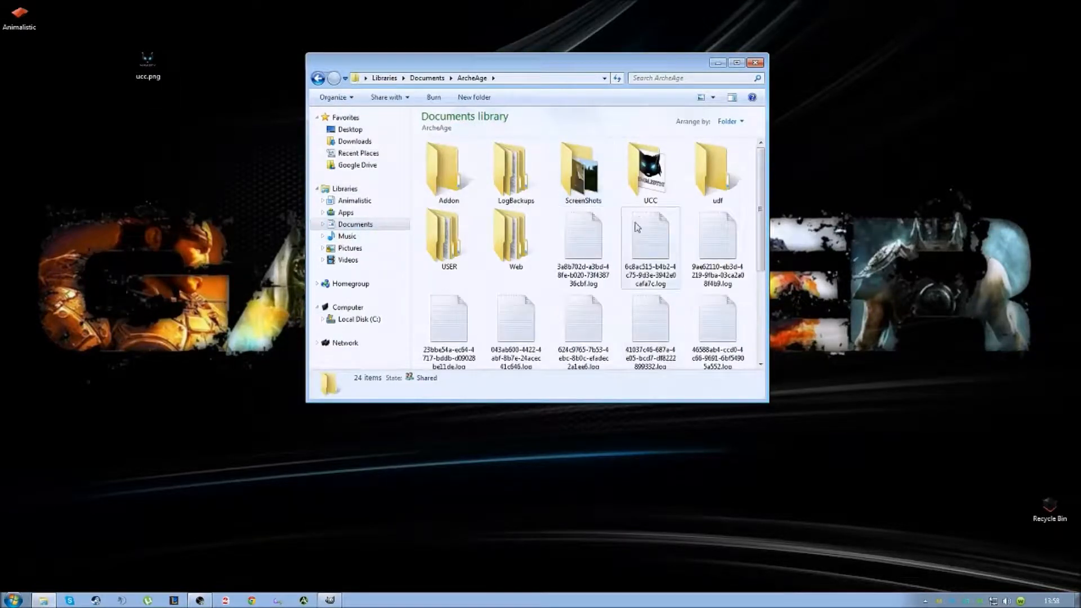
{"action": "double_click", "coordinate": [647, 168]}
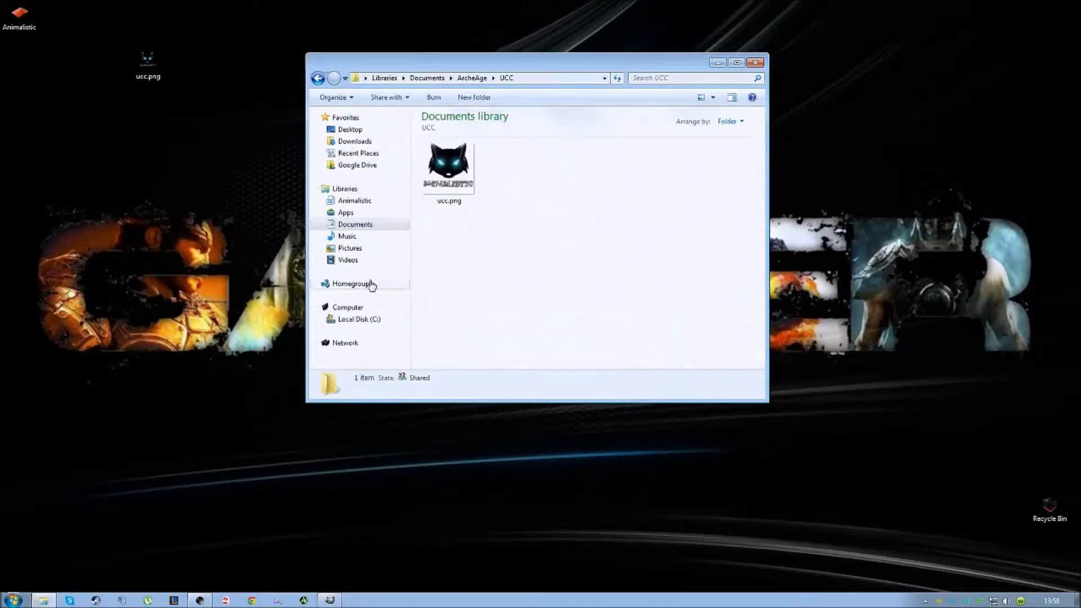
{"action": "left_click", "coordinate": [147, 62]}
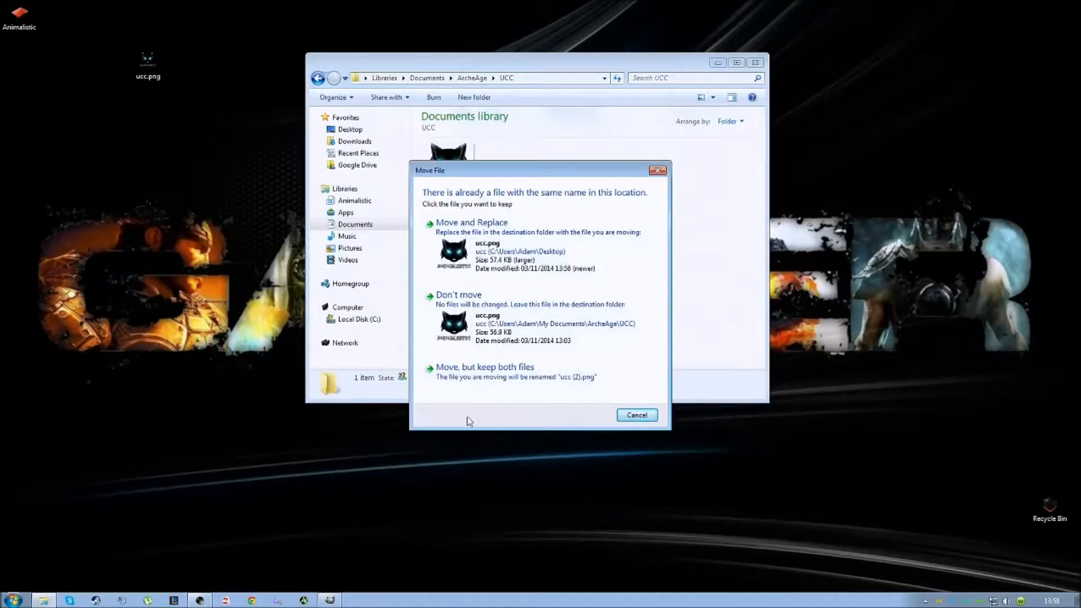
{"action": "mouse_move", "coordinate": [514, 371]}
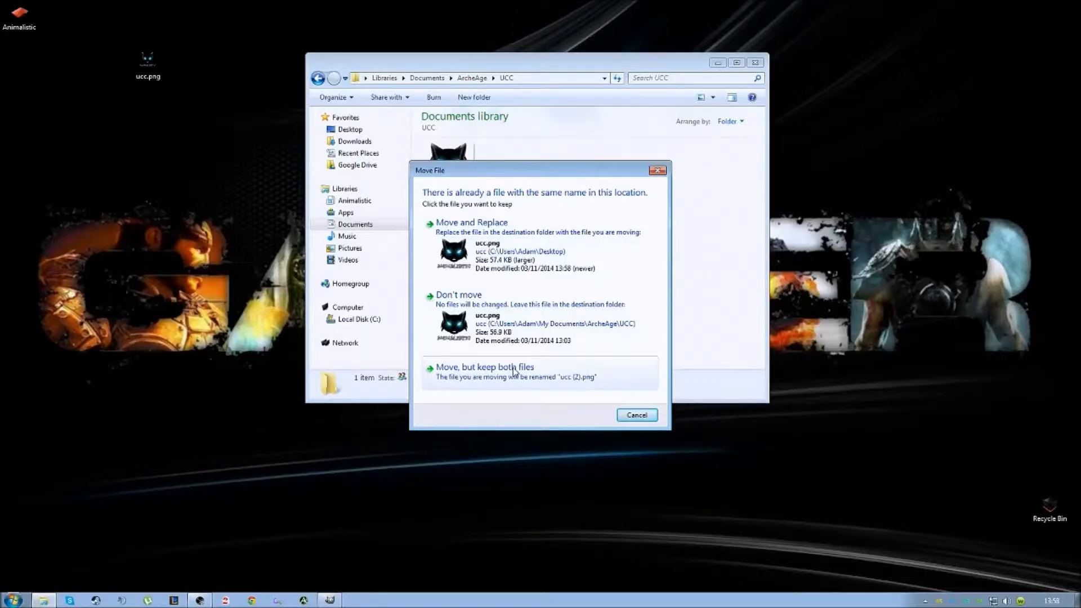
{"action": "left_click", "coordinate": [484, 367]}
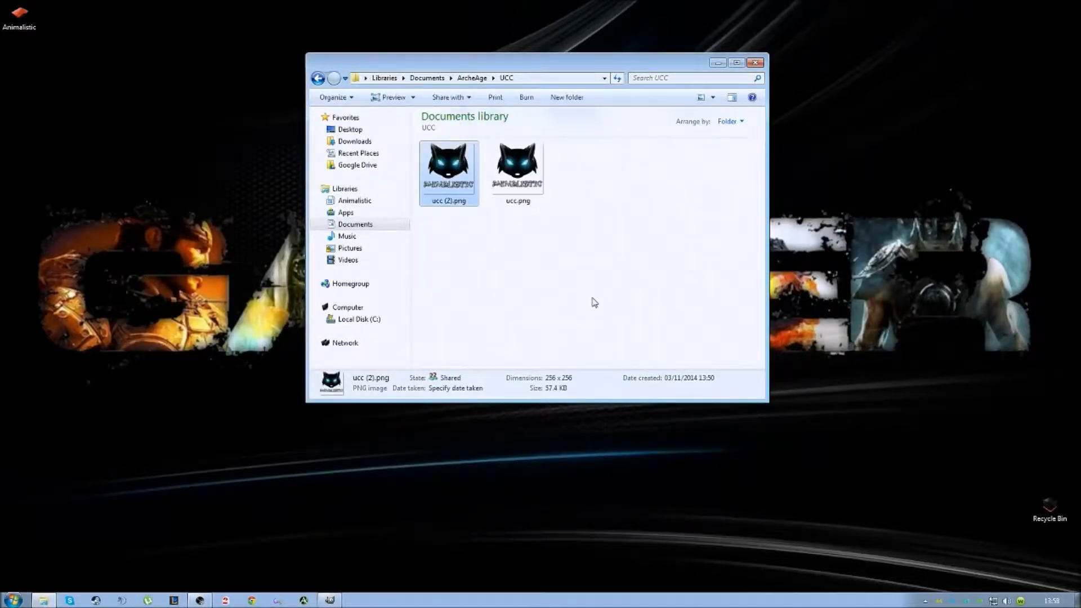
{"action": "right_click", "coordinate": [448, 168]}
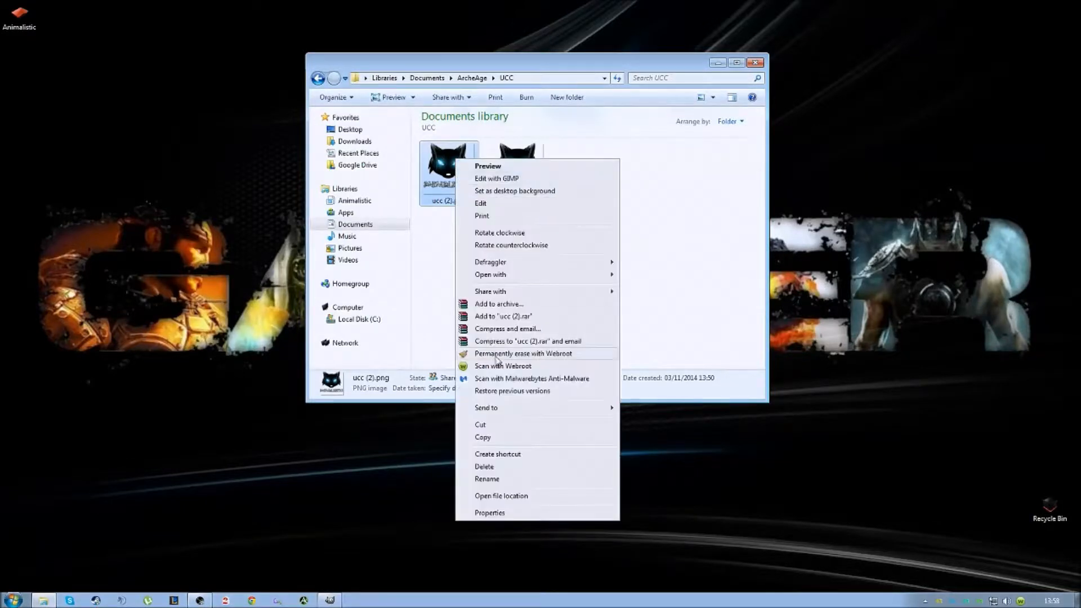
{"action": "left_click", "coordinate": [486, 479]}
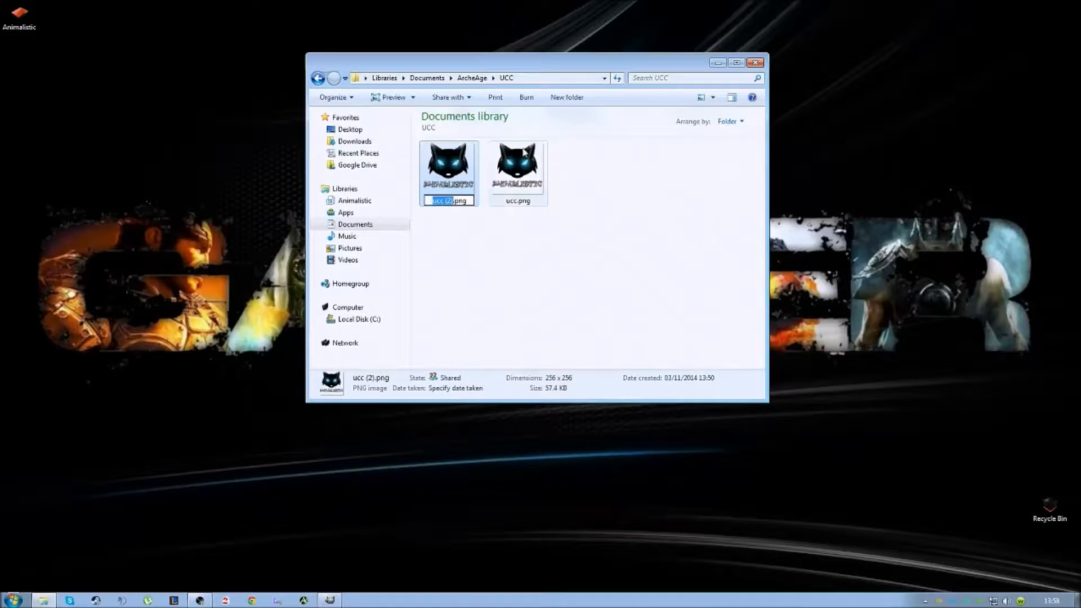
{"action": "mouse_move", "coordinate": [510, 206]}
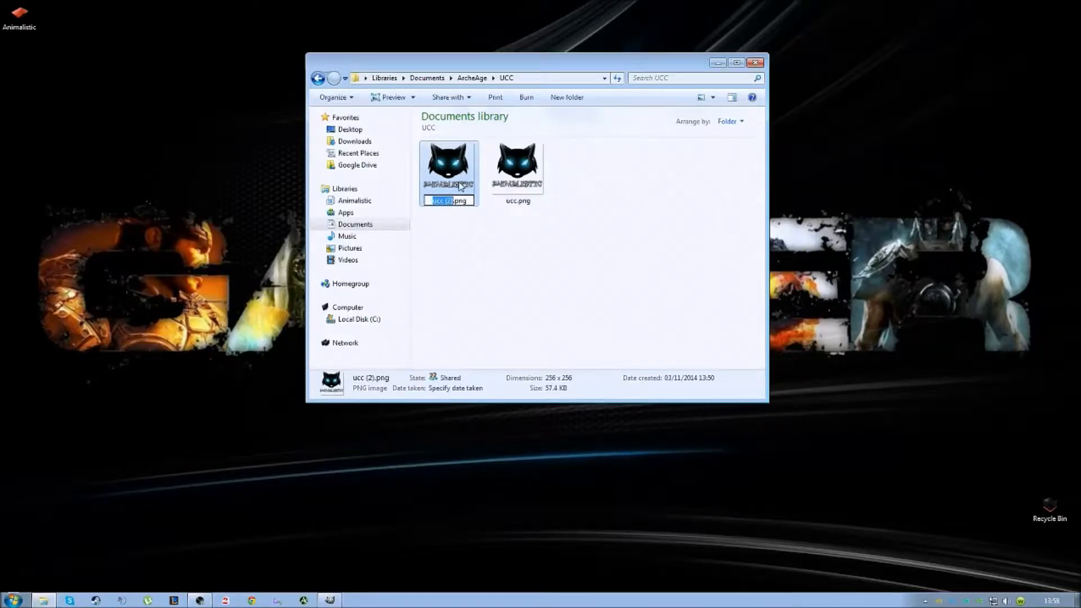
{"action": "mouse_move", "coordinate": [567, 276]}
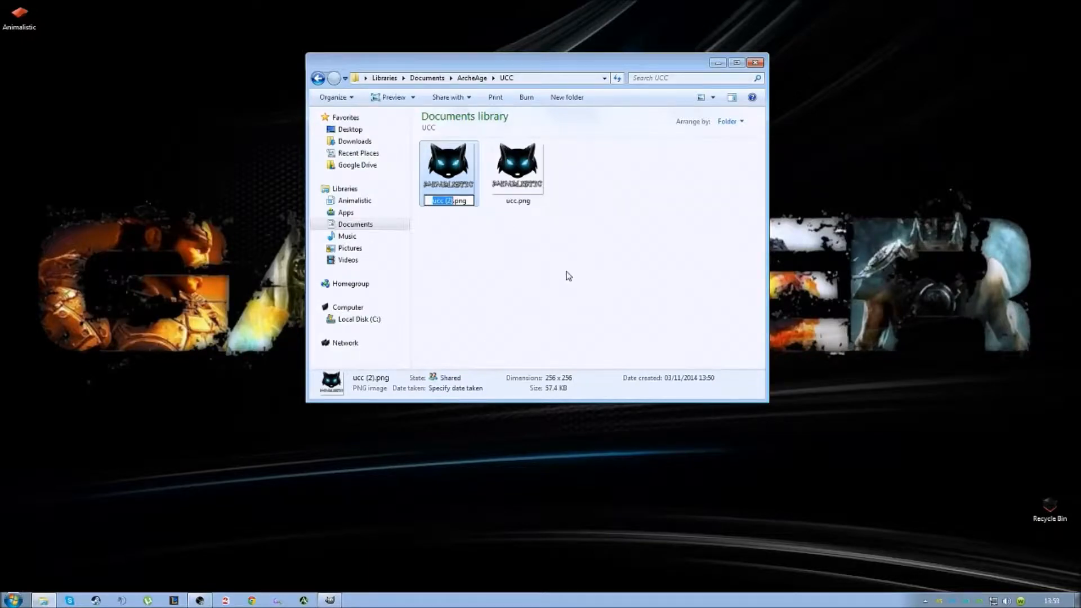
{"action": "mouse_move", "coordinate": [714, 191]}
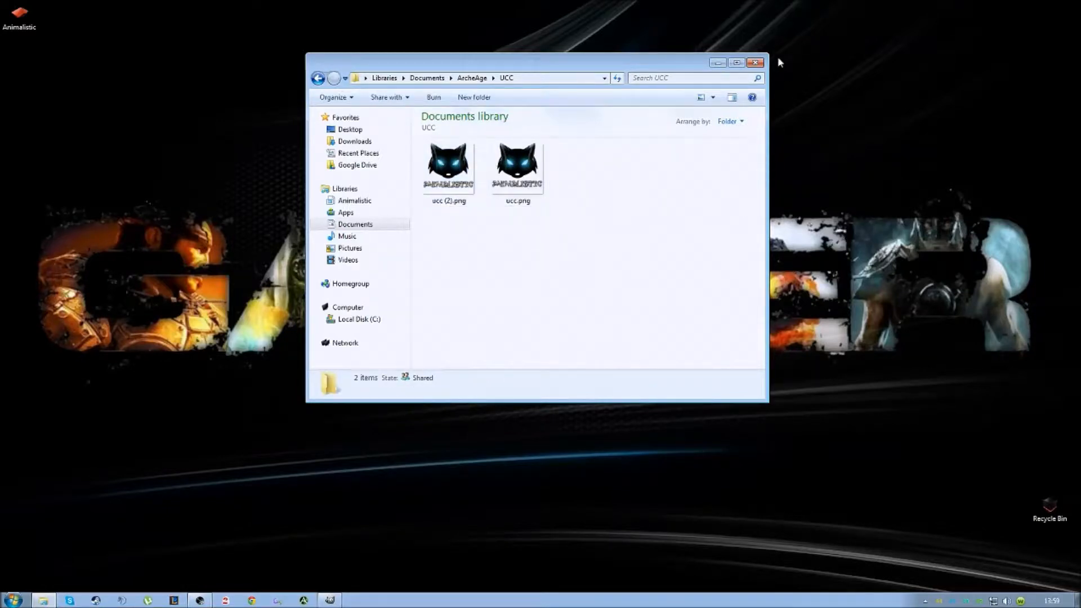
{"action": "mouse_move", "coordinate": [756, 63]}
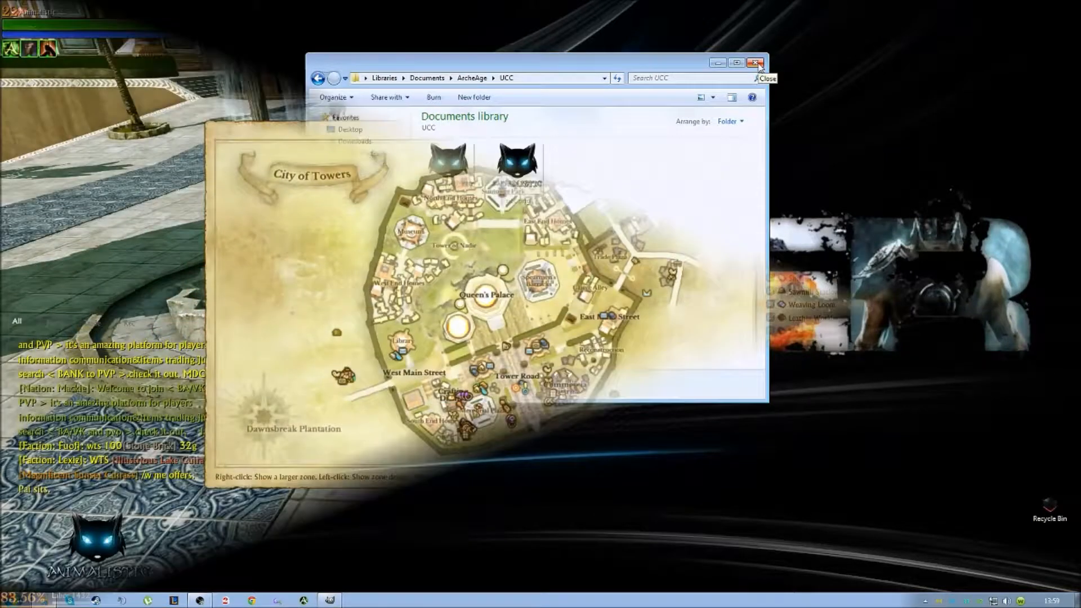
Close the File Explorer window.
{"action": "left_click", "coordinate": [755, 63]}
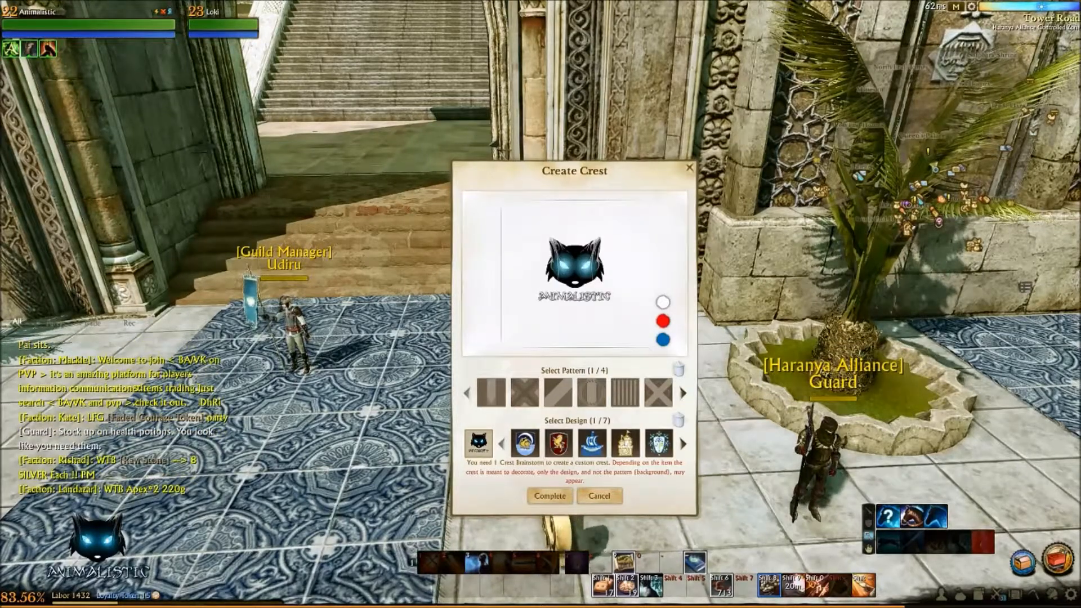
Preview the first background pattern, remove it, then complete the wolf crest.
{"action": "left_click", "coordinate": [491, 393]}
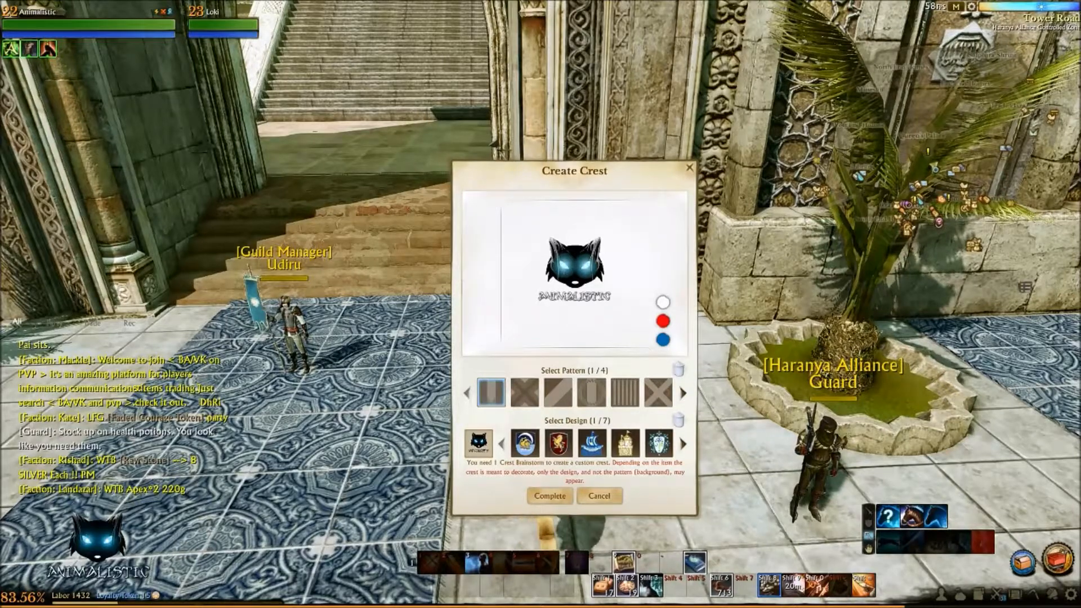
{"action": "left_click", "coordinate": [558, 392]}
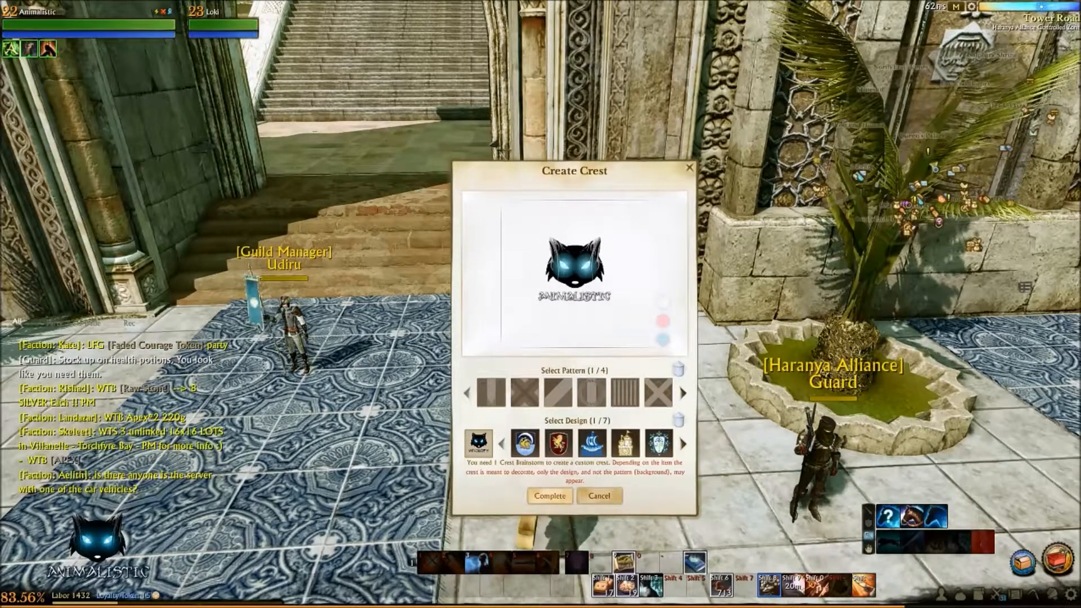
{"action": "left_click", "coordinate": [550, 496]}
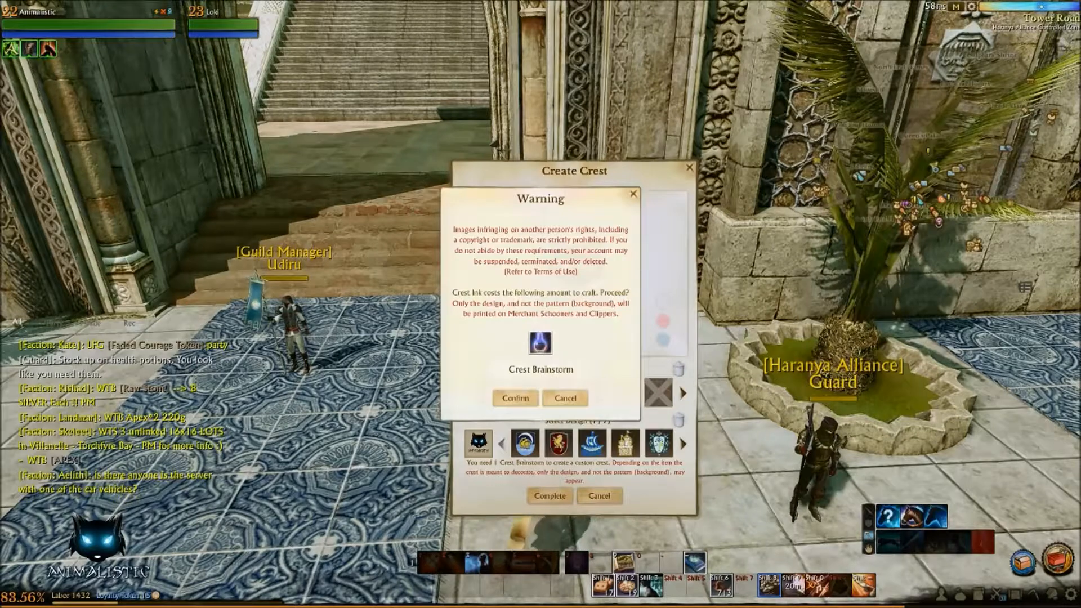